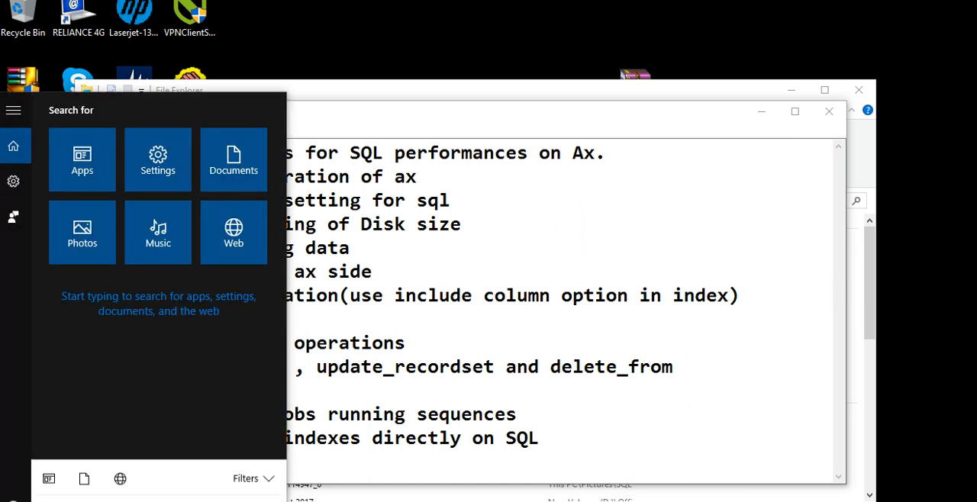
Step: Search the Start menu for "dy" to list the Dynamics AX 2012 apps
type("dy")
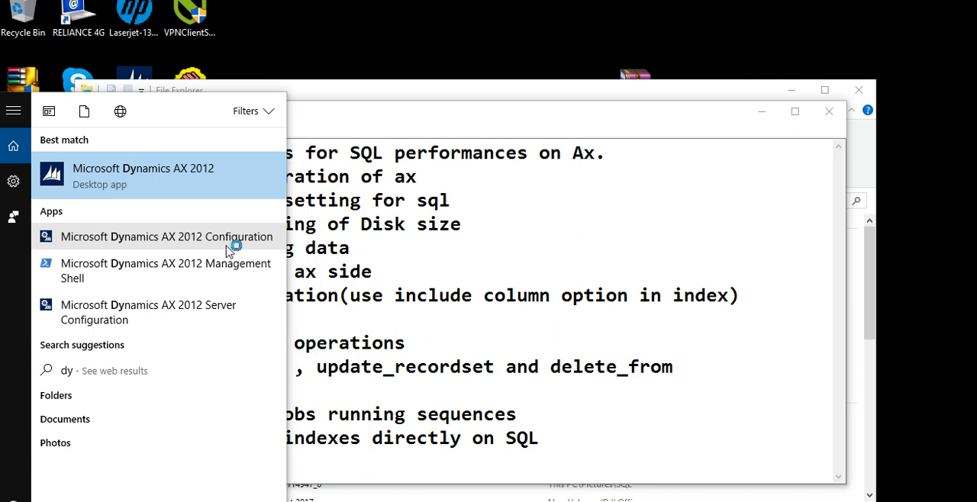
Step: Launch the client configuration utility and view its Developer, then Performance cache settings
left_click(156, 235)
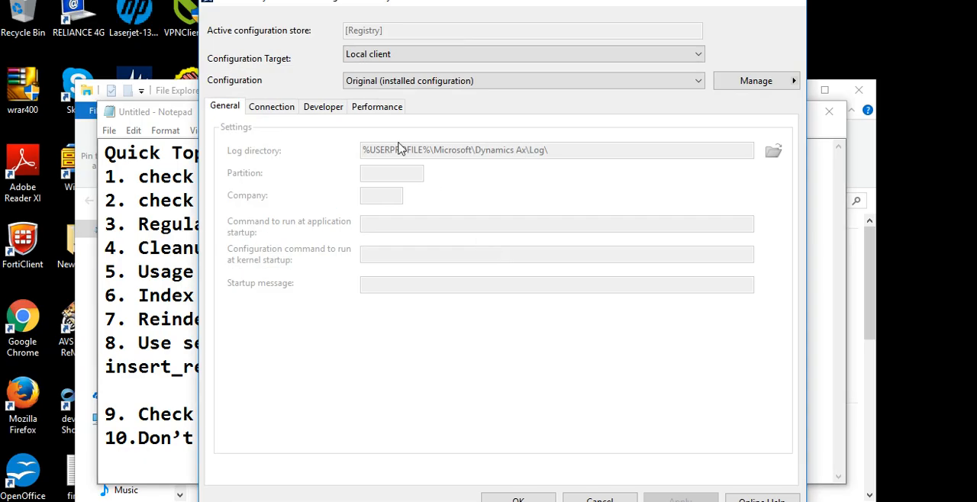
left_click(323, 107)
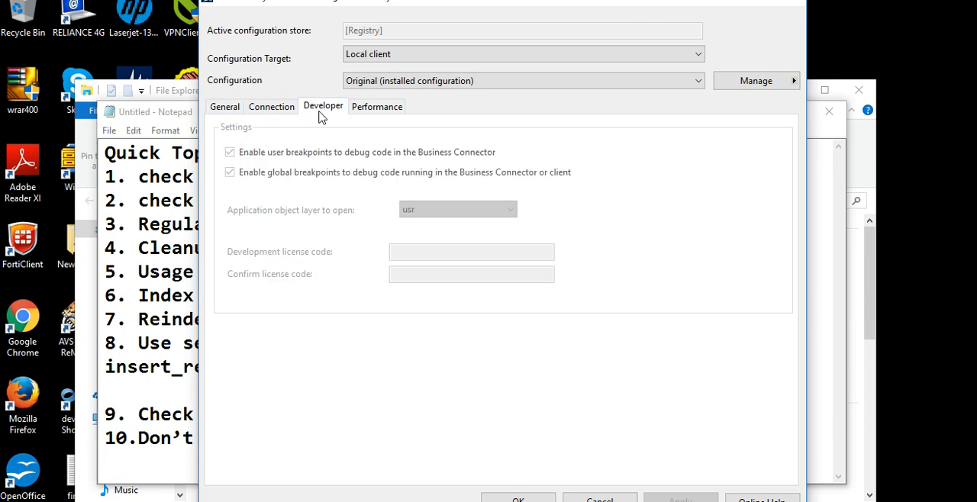
mouse_move(420, 174)
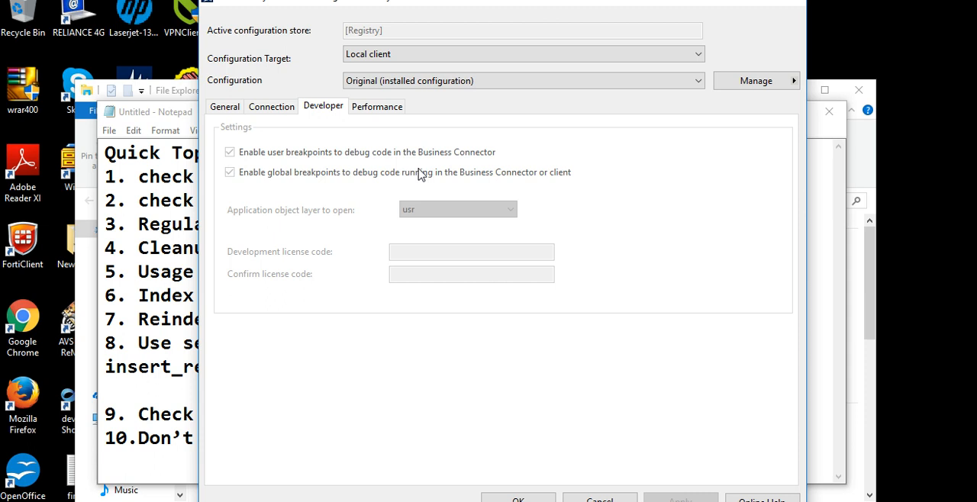
left_click(376, 107)
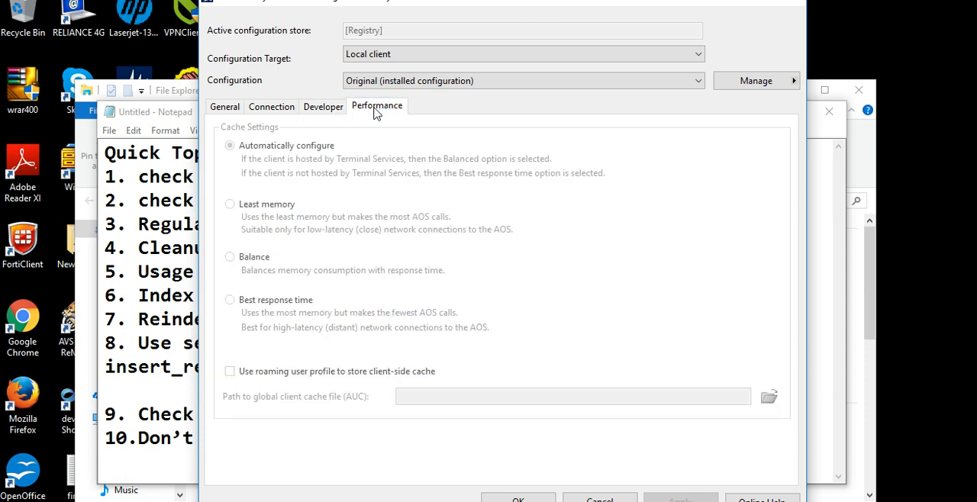
mouse_move(293, 101)
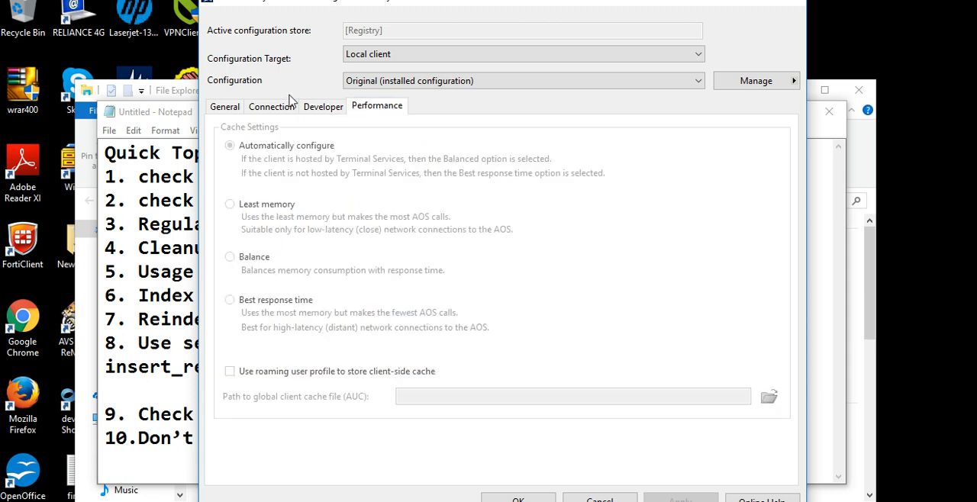
Step: Return to the Start menu search results for Dynamics AX 2012
left_click(324, 106)
type("dy")
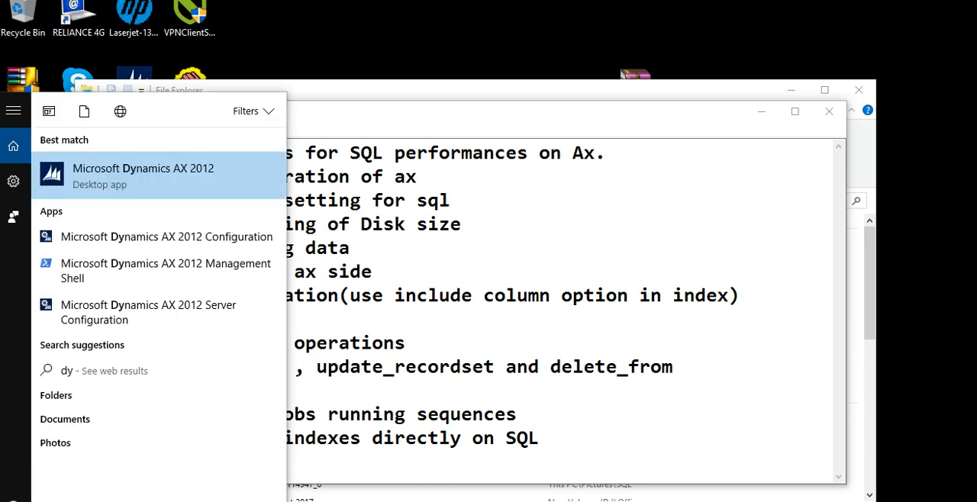
mouse_move(212, 270)
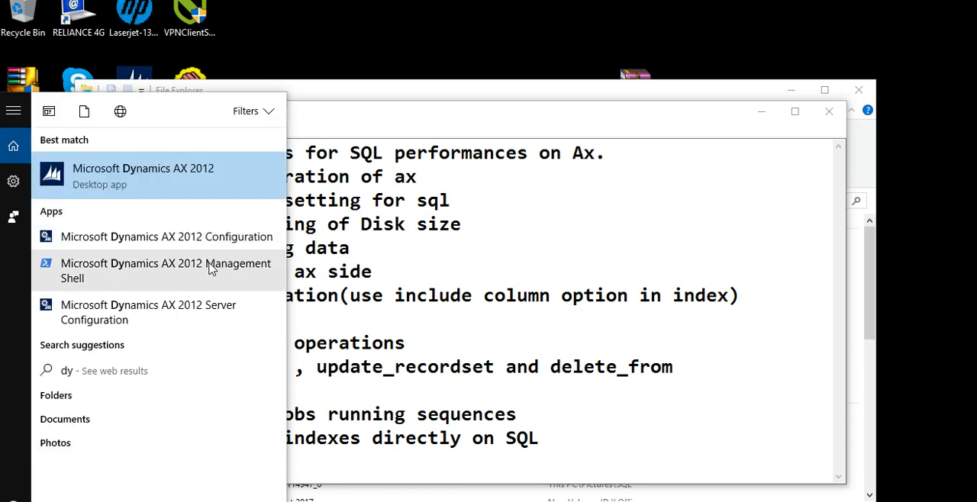
mouse_move(183, 311)
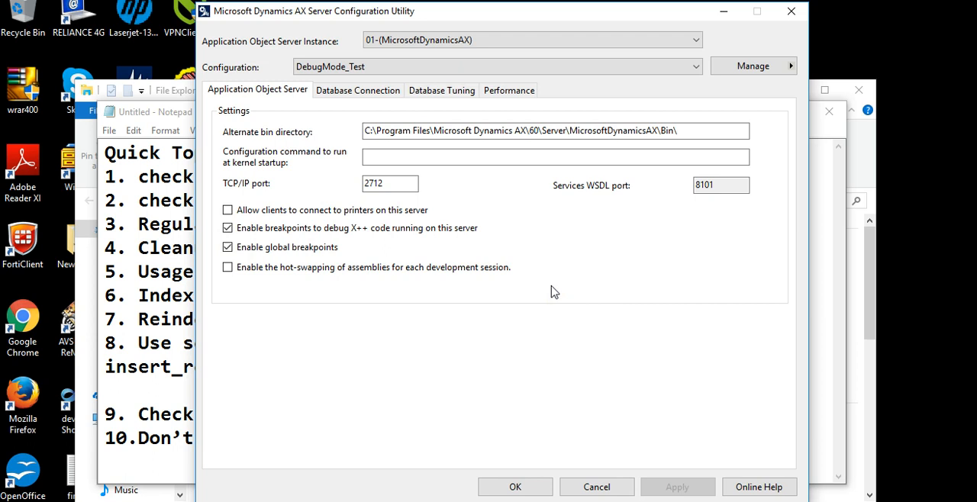
mouse_move(354, 249)
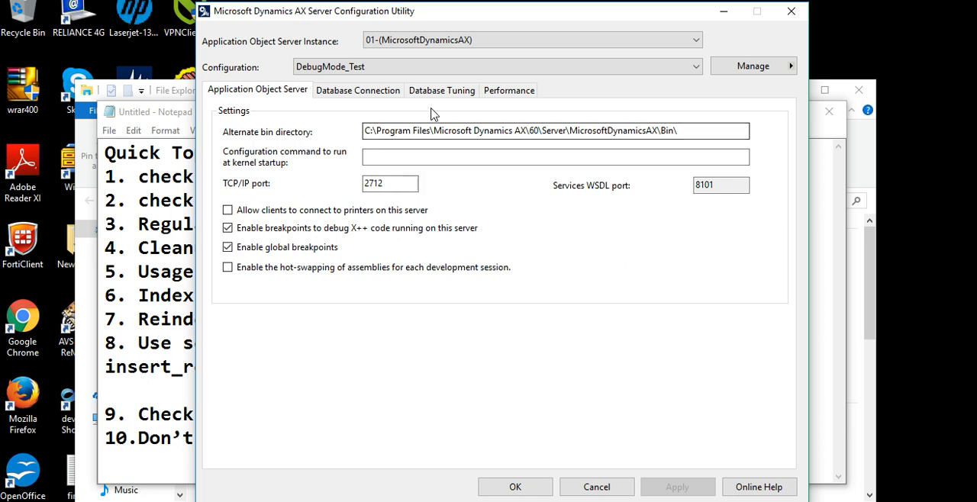
Step: Review the Database Tuning maximum buffer size, then view the AOS Performance affinity and compression settings
left_click(441, 90)
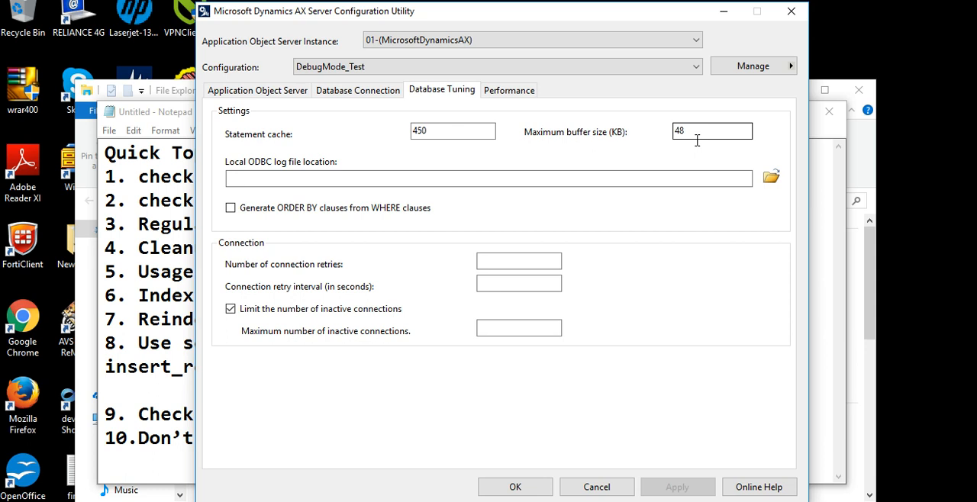
triple_click(712, 131)
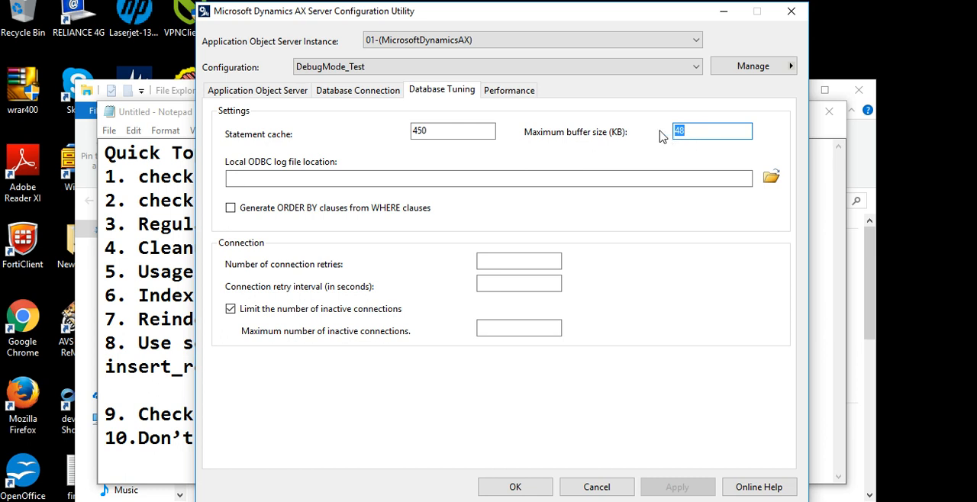
mouse_move(645, 136)
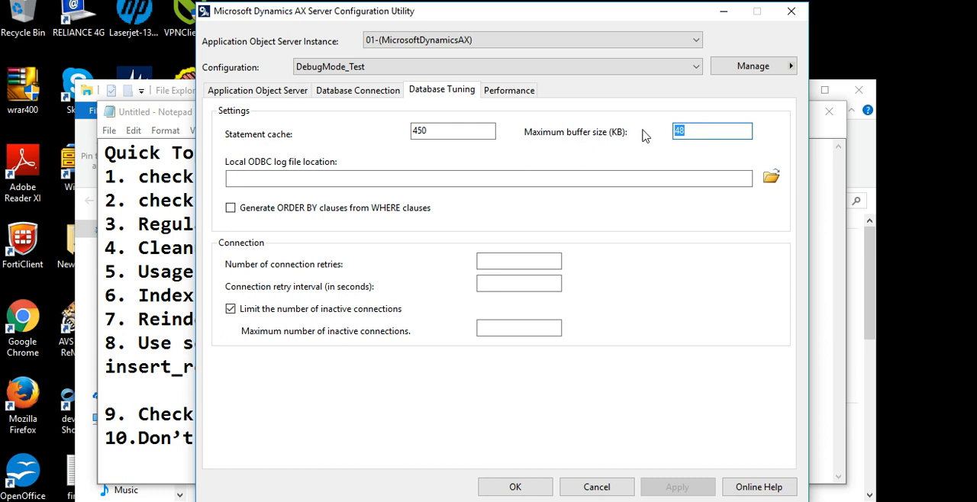
mouse_move(550, 156)
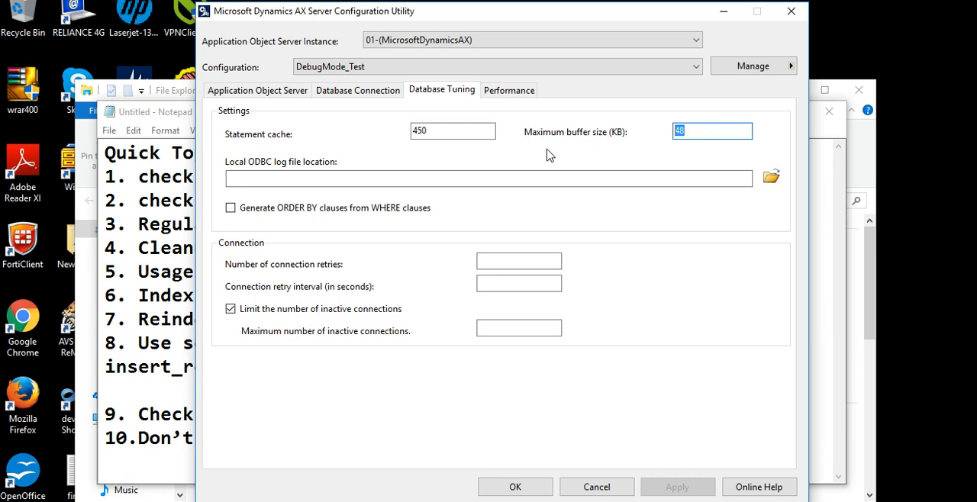
left_click(508, 91)
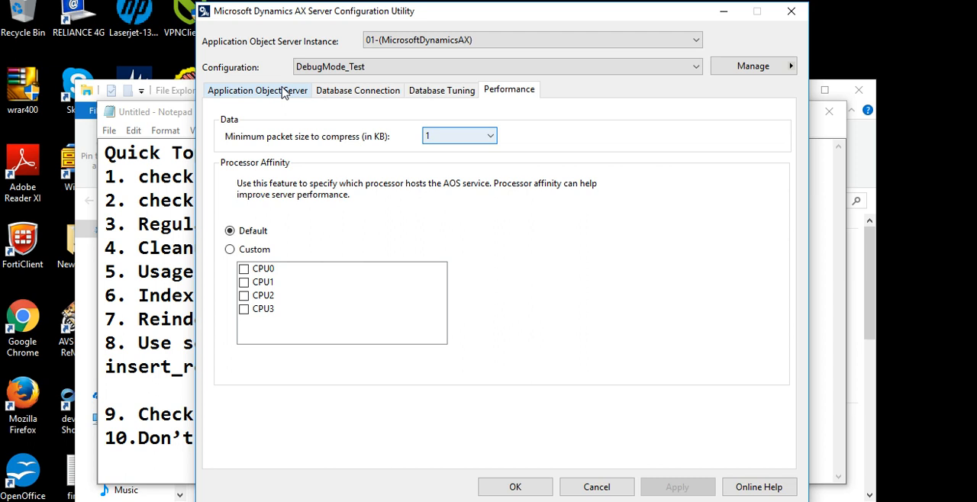
Step: Return to the Application Object Server settings and cancel the server configuration without saving
left_click(256, 89)
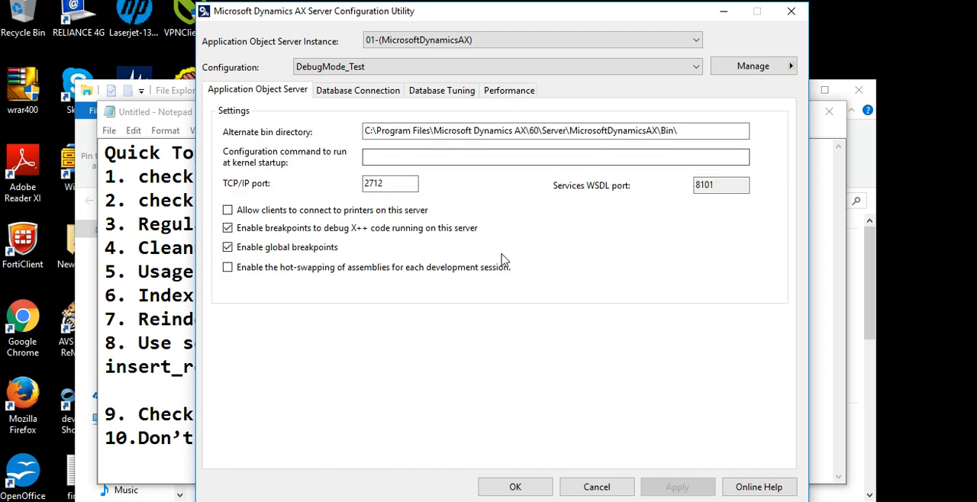
mouse_move(585, 396)
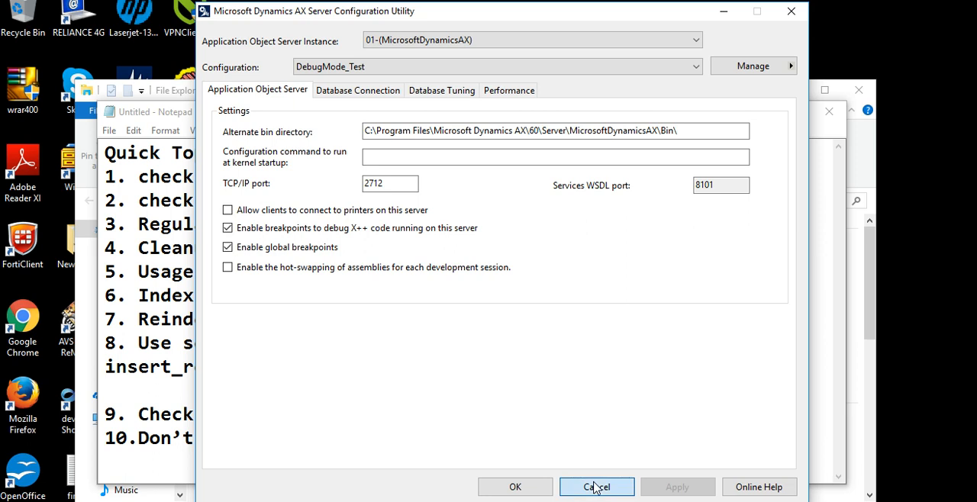
mouse_move(588, 429)
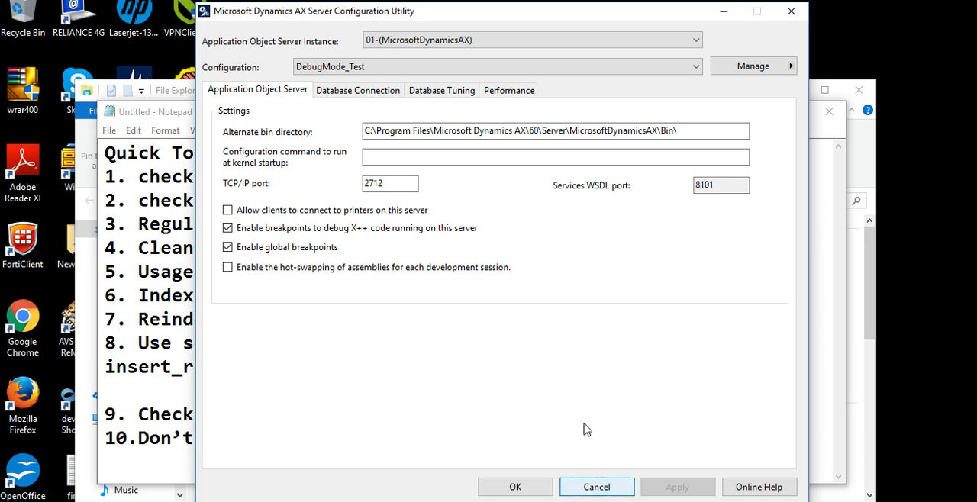
mouse_move(446, 248)
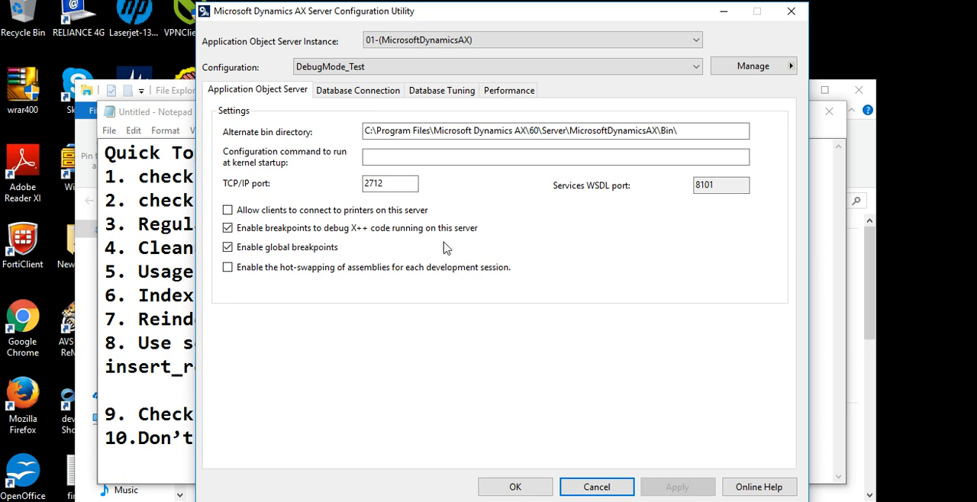
mouse_move(547, 290)
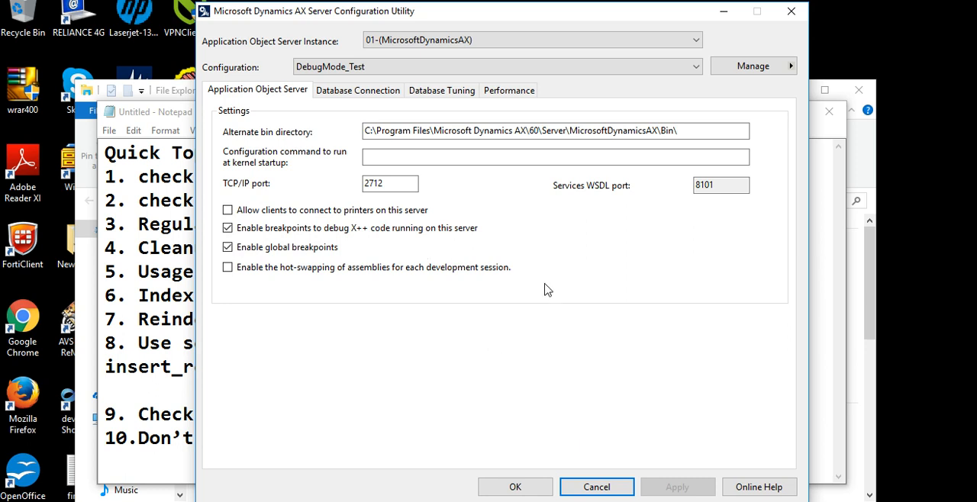
mouse_move(511, 348)
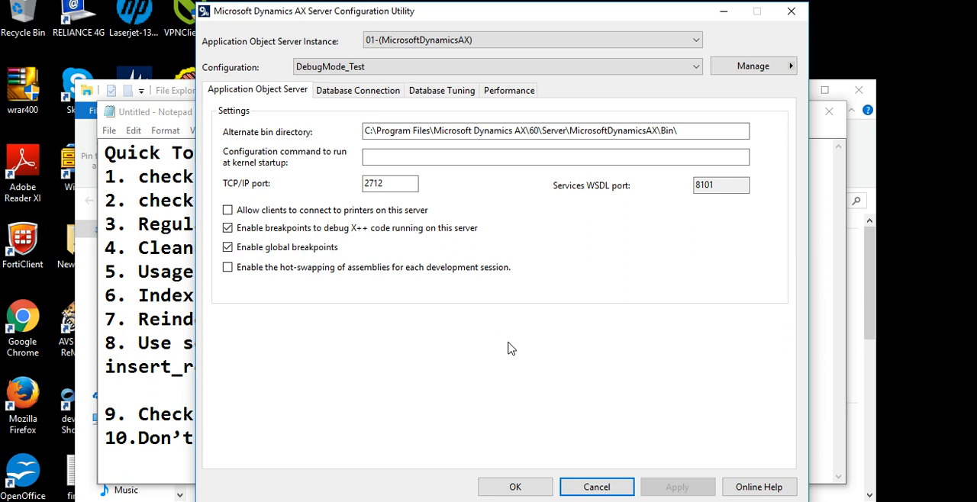
mouse_move(529, 412)
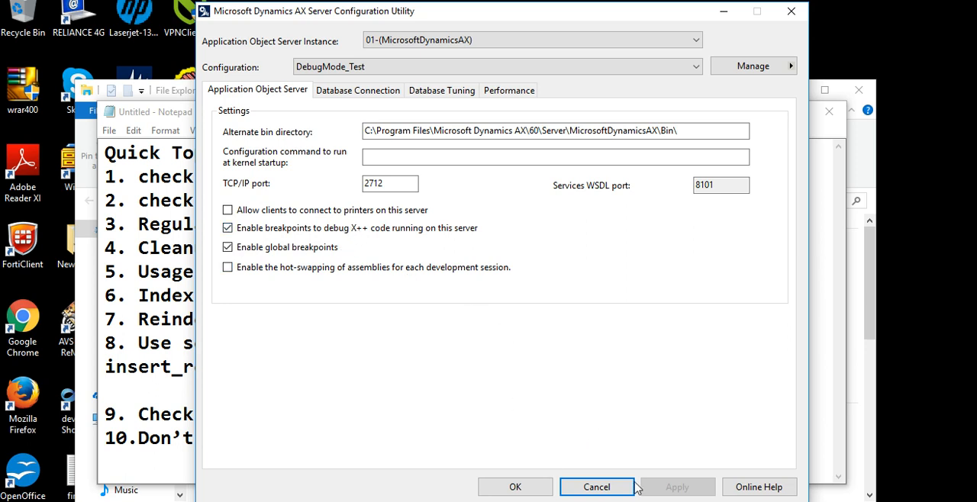
mouse_move(563, 403)
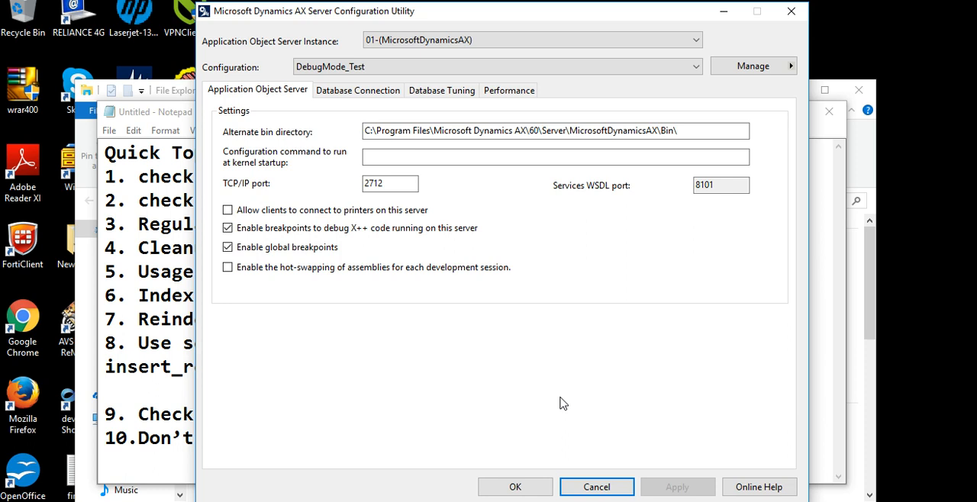
mouse_move(595, 487)
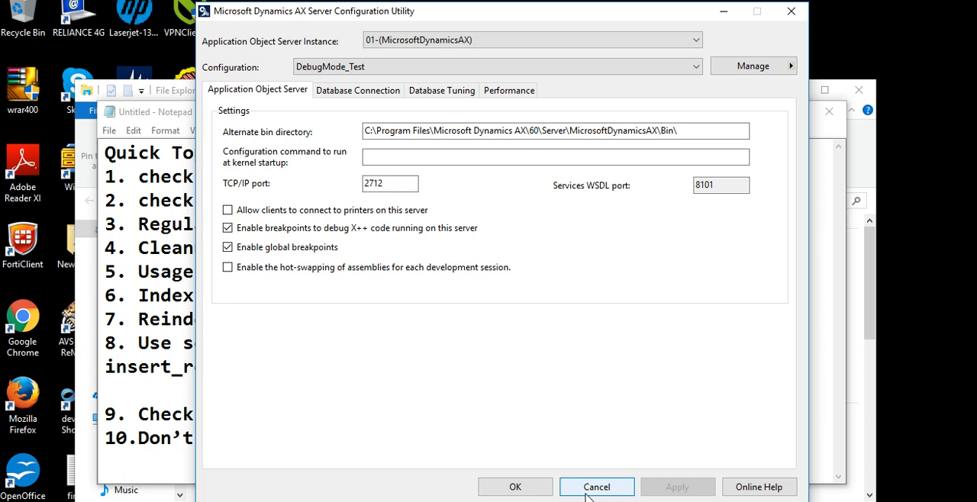
left_click(595, 487)
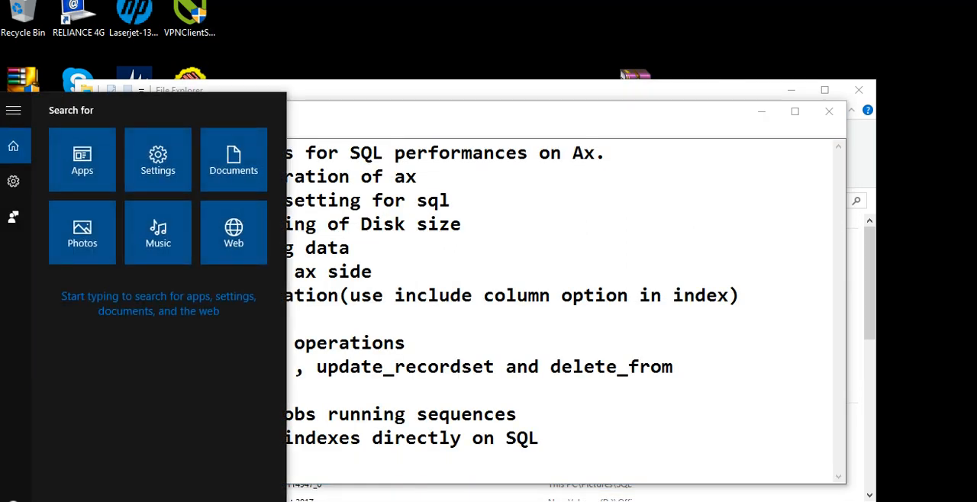
Step: Search the Start menu for "dy" again to find Microsoft Dynamics AX 2012
type("dyn")
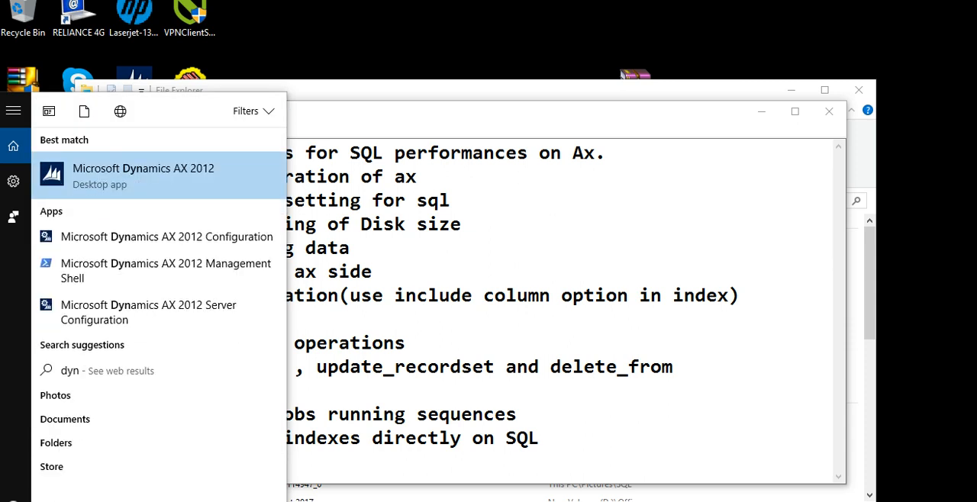
mouse_move(191, 181)
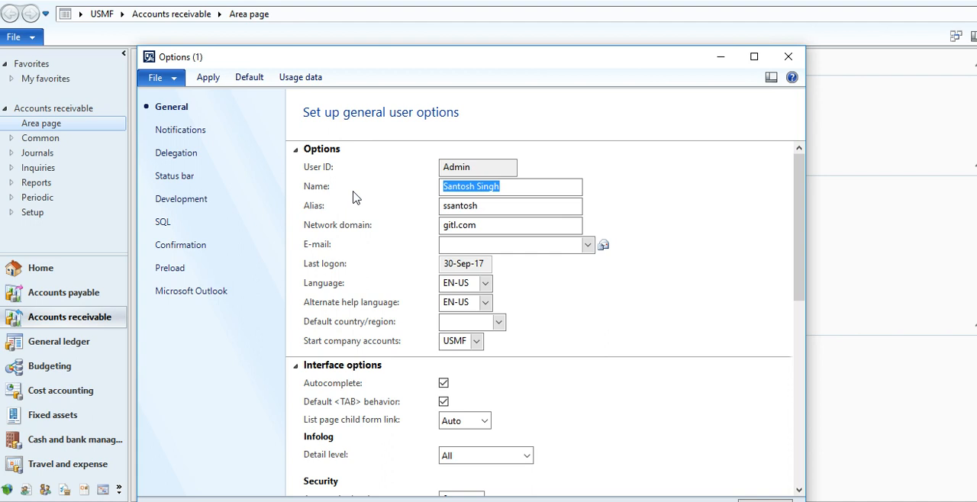
mouse_move(180, 199)
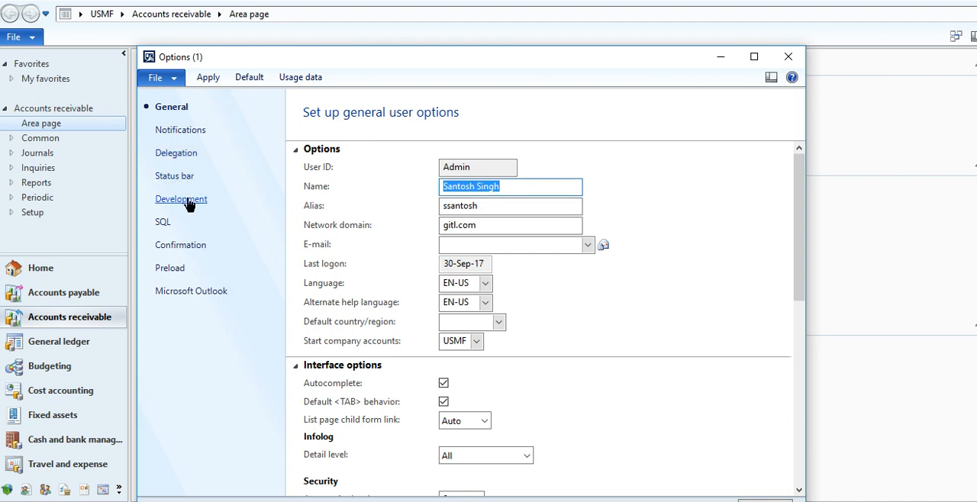
Step: In user Options, view the Development page and keep Debug mode as When Breakpoint
left_click(180, 198)
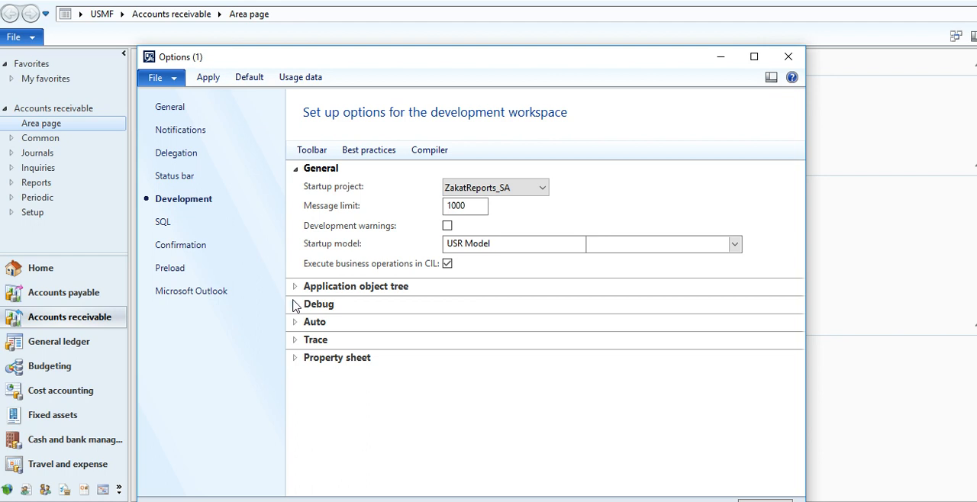
left_click(294, 304)
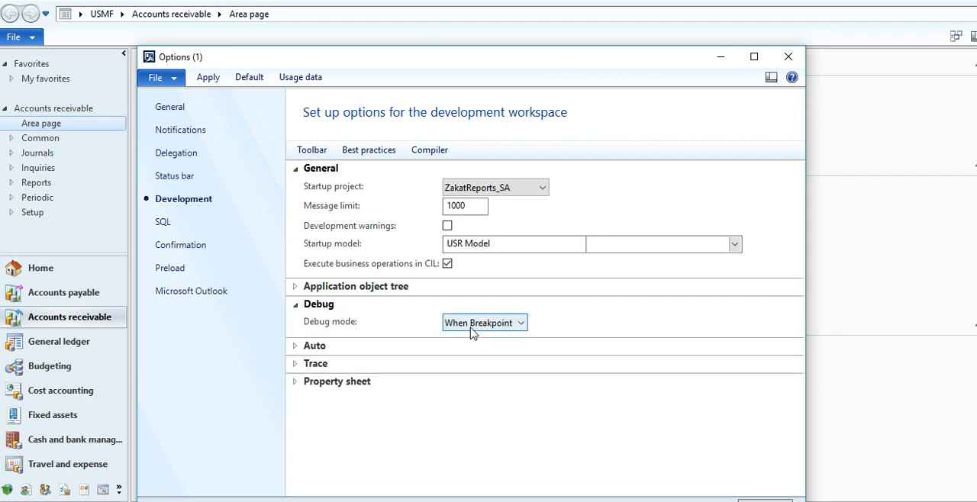
mouse_move(488, 334)
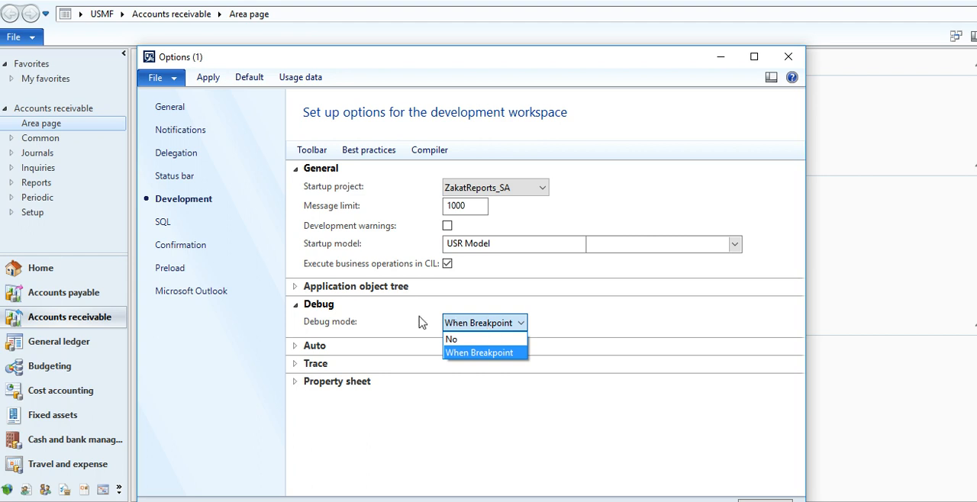
left_click(480, 351)
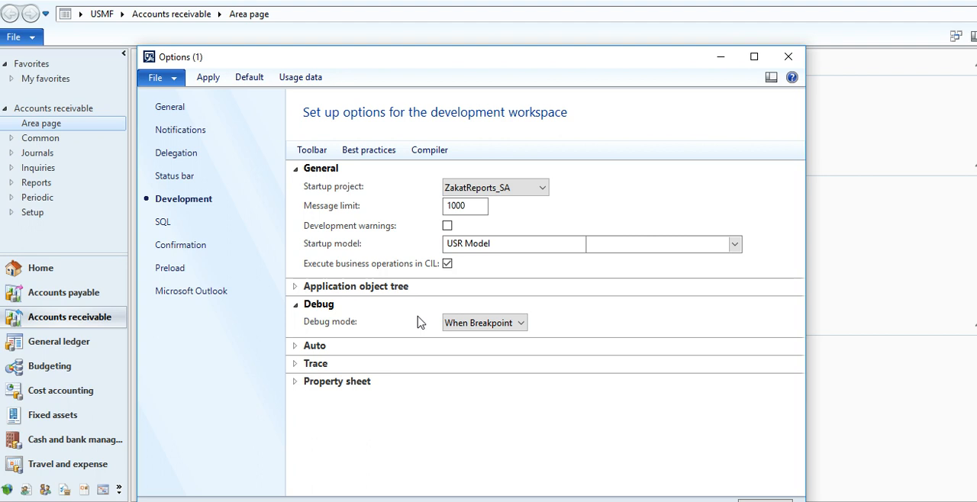
left_click(522, 323)
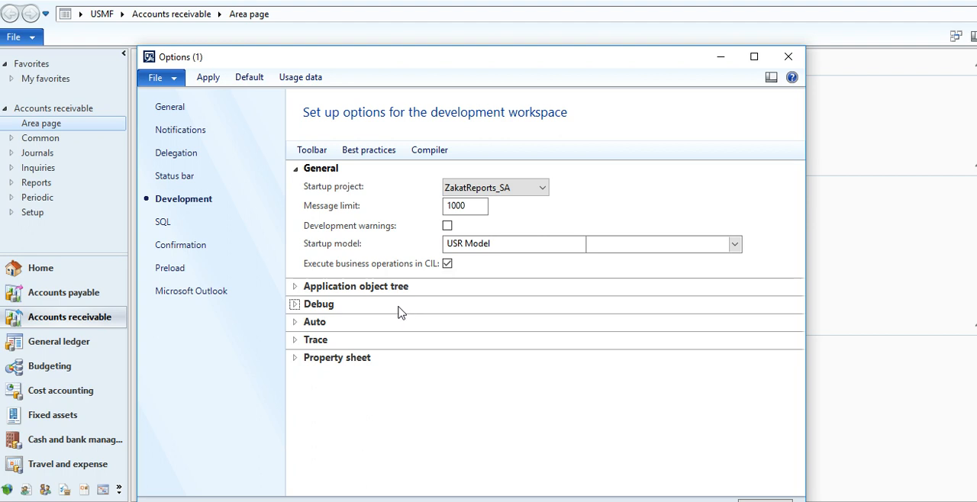
left_click(295, 304)
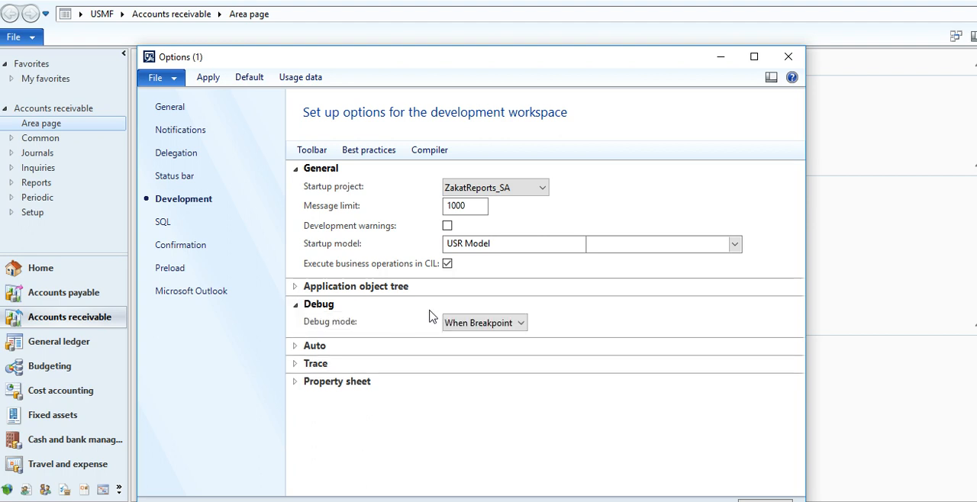
mouse_move(489, 307)
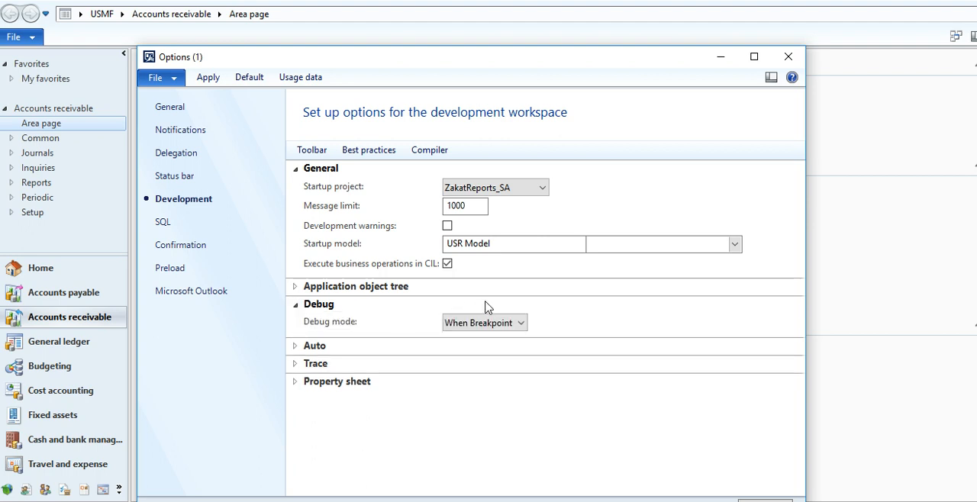
mouse_move(571, 302)
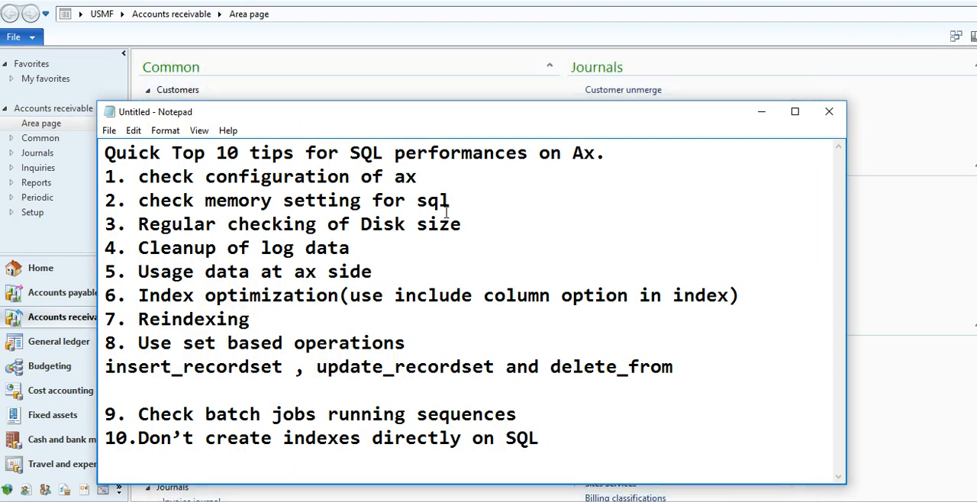
Step: Highlight the 'check memory setting for sql' tip in the Notepad list
left_click_drag(138, 177, 449, 200)
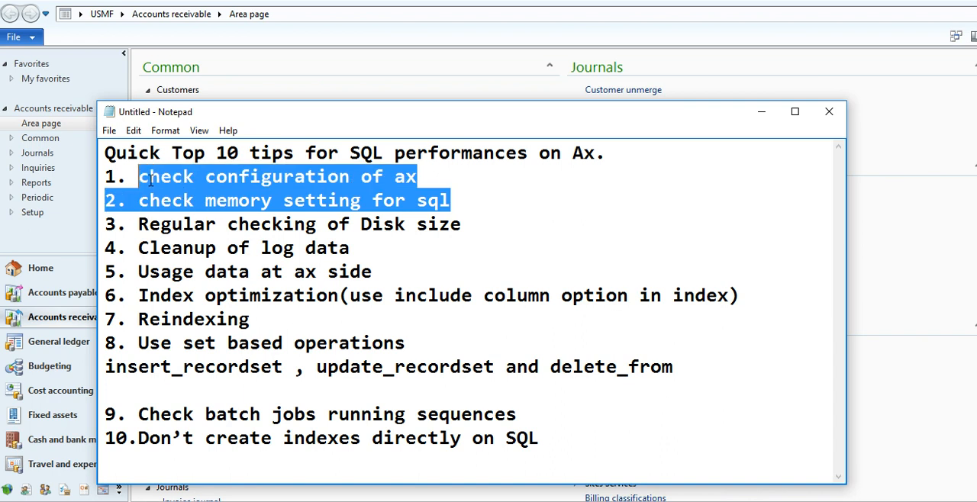
left_click(130, 200)
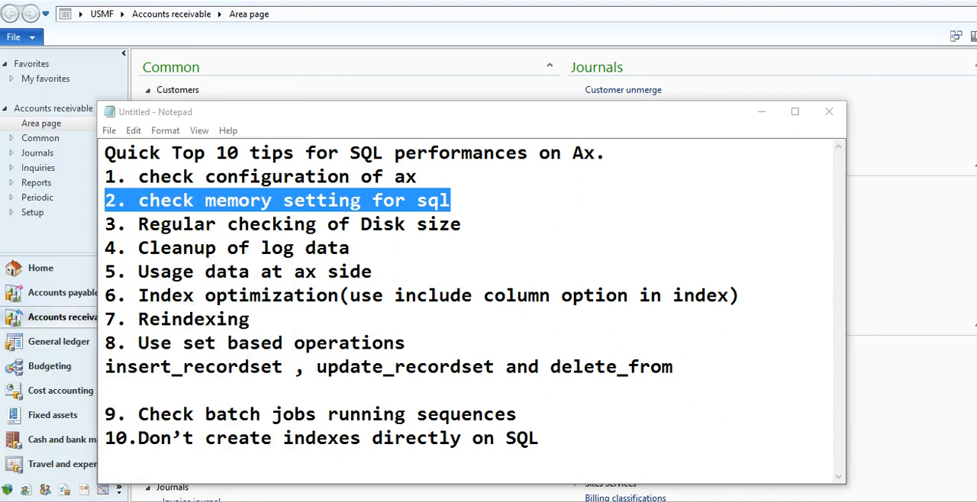
mouse_move(305, 258)
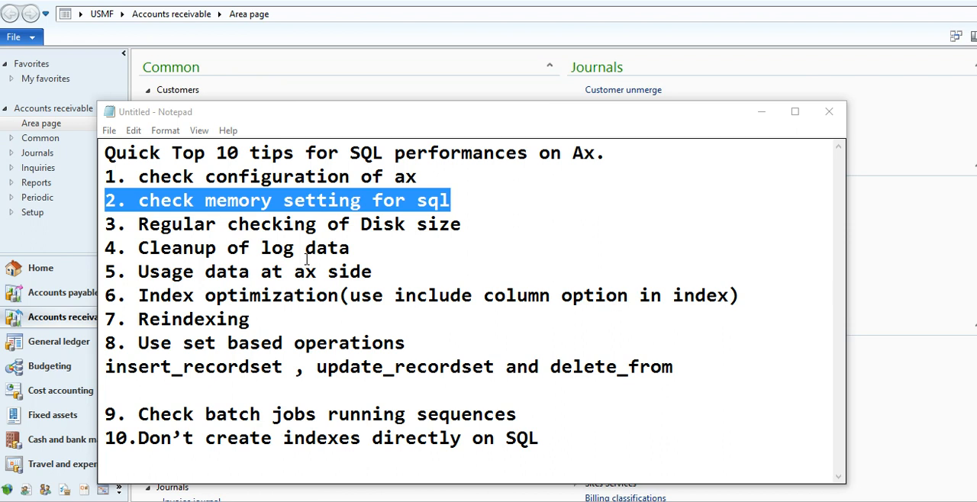
mouse_move(440, 238)
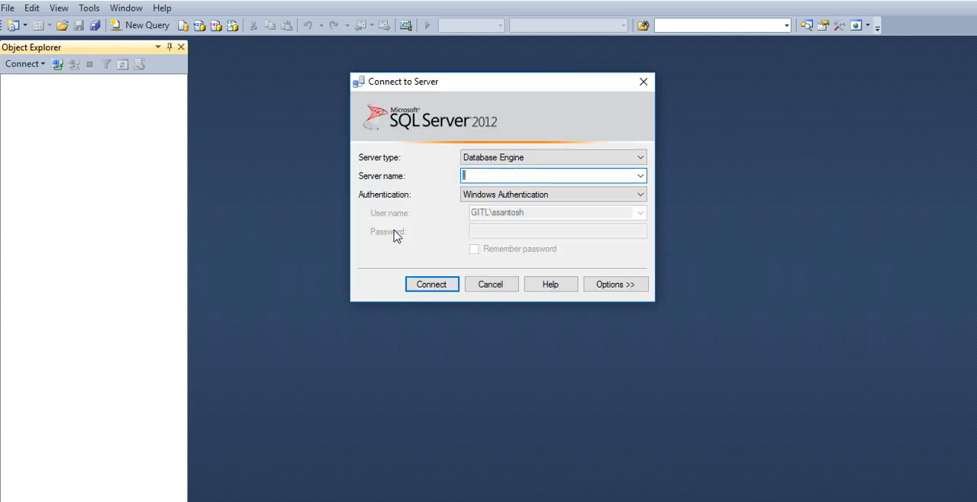
Step: Connect to the local SQL Server instance using Windows Authentication
left_click(430, 284)
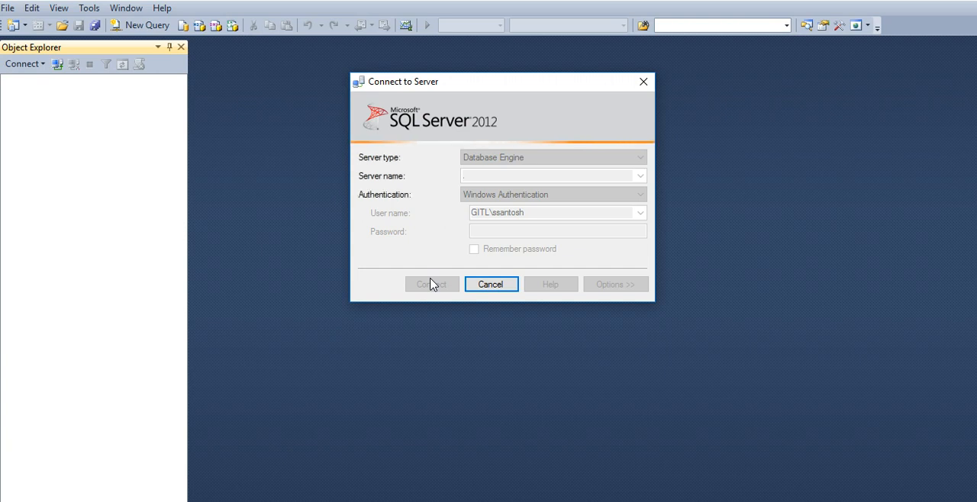
left_click(430, 284)
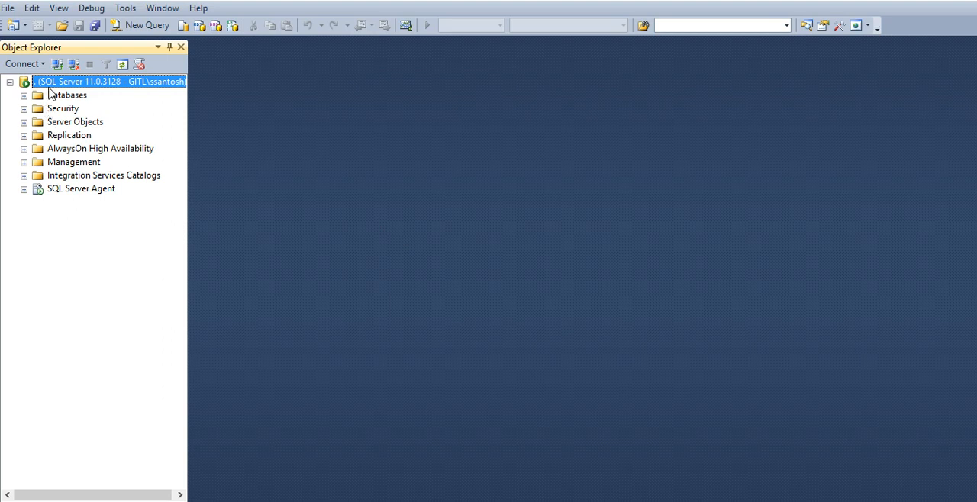
mouse_move(73, 80)
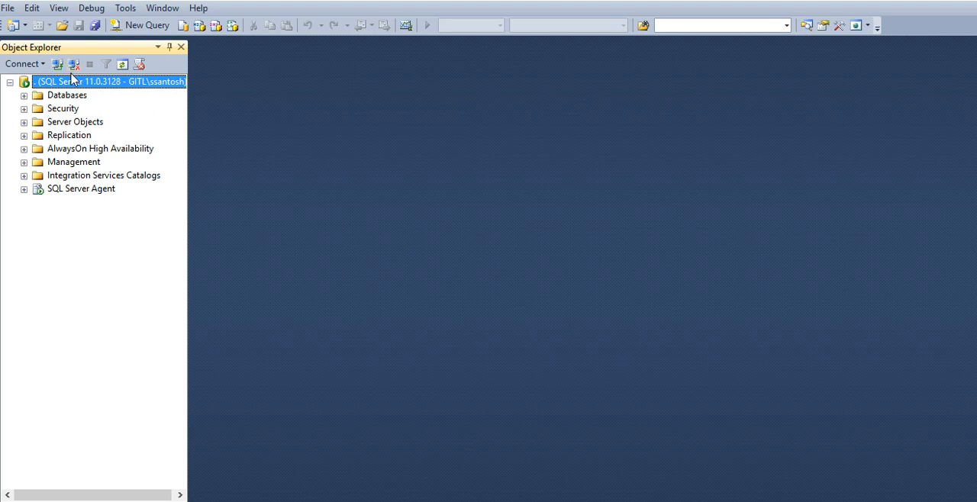
Step: Review the server's Memory properties (0–4096 MB) and cancel without changes
right_click(107, 81)
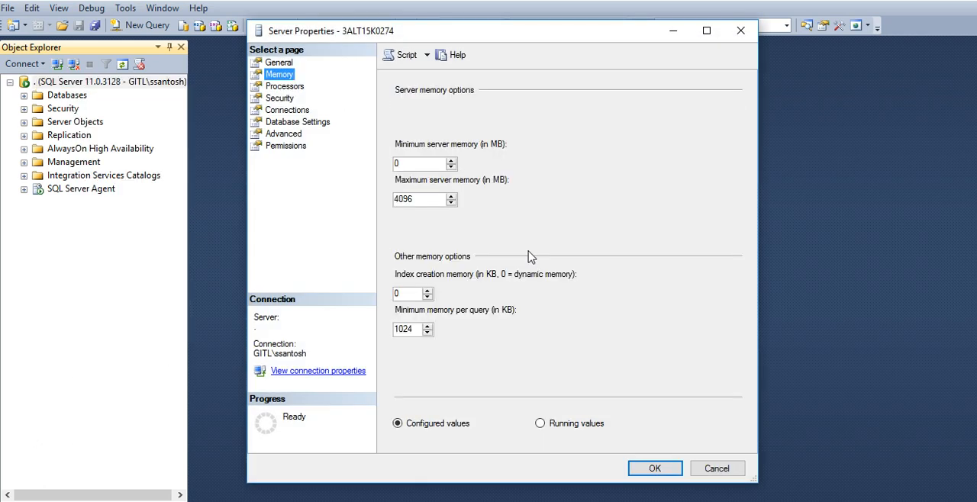
mouse_move(500, 345)
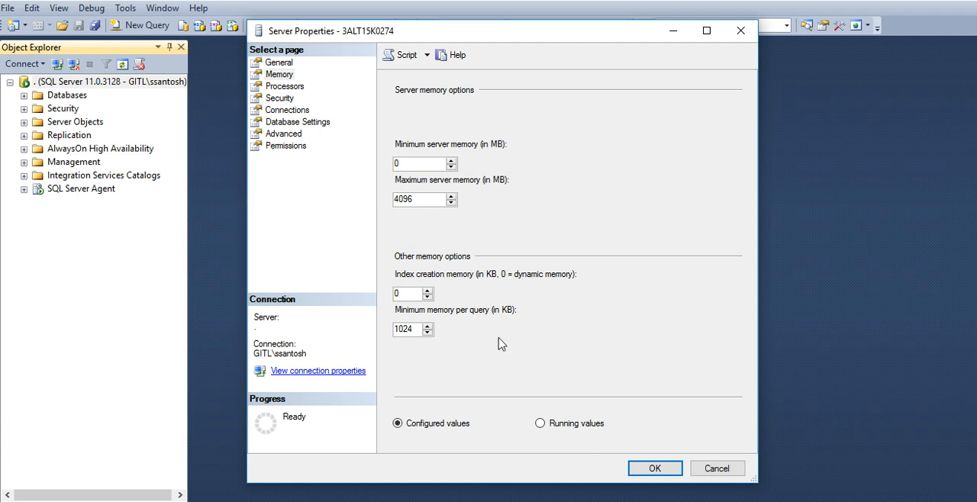
mouse_move(733, 484)
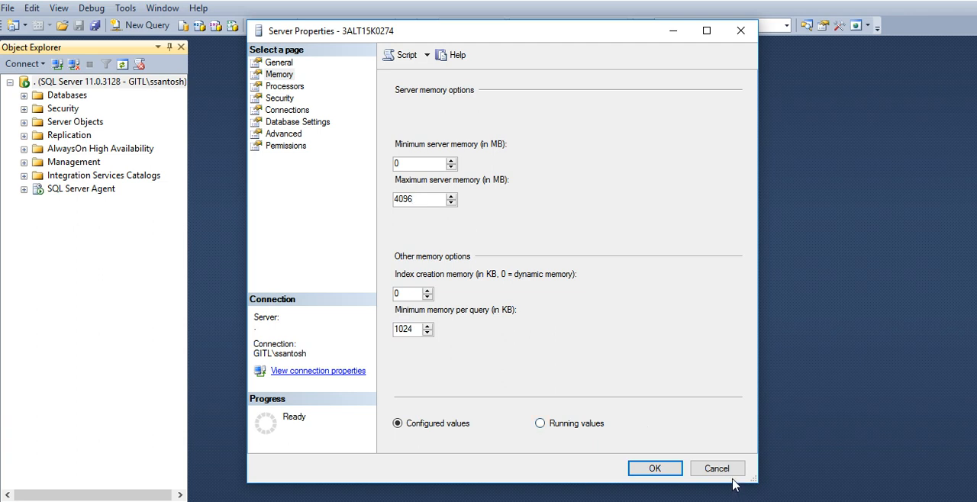
left_click(420, 199)
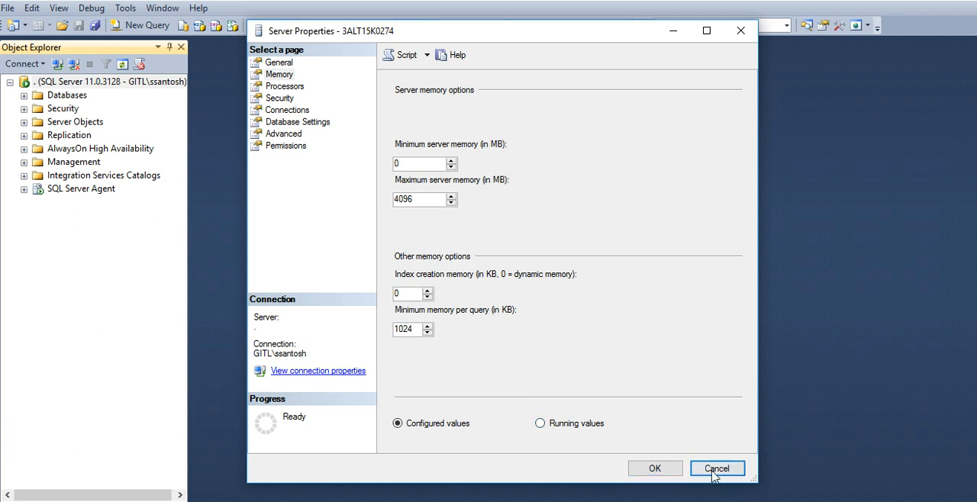
left_click(716, 468)
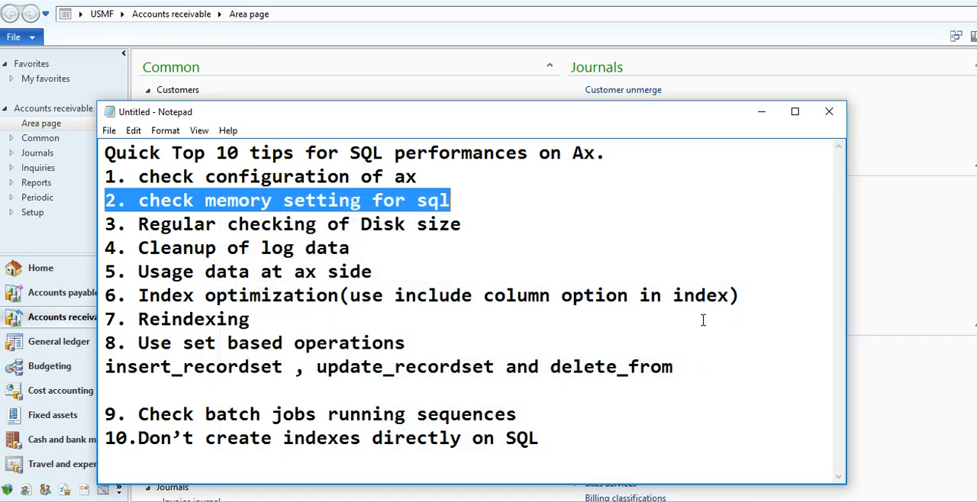
left_click(487, 242)
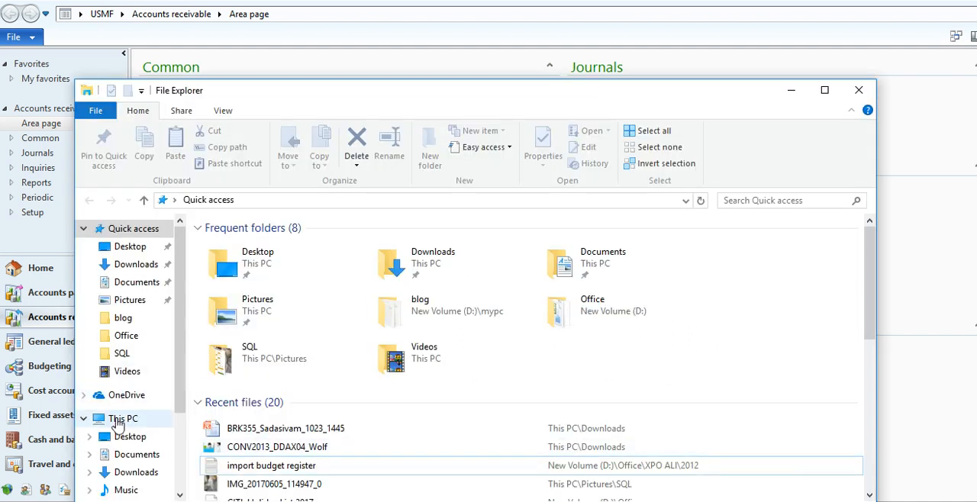
Step: View Local Disk (C:) properties showing 82 GB used and 218 GB free of 300 GB, then cancel
left_click(122, 418)
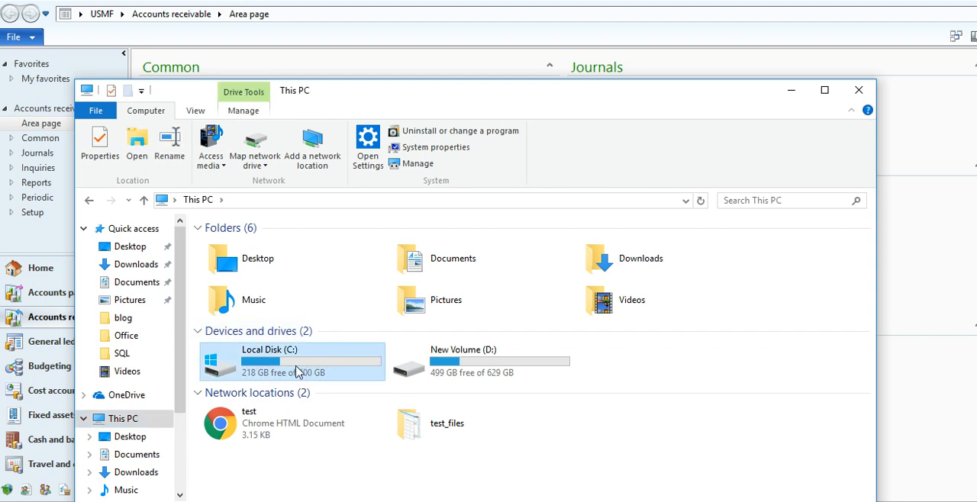
left_click(99, 142)
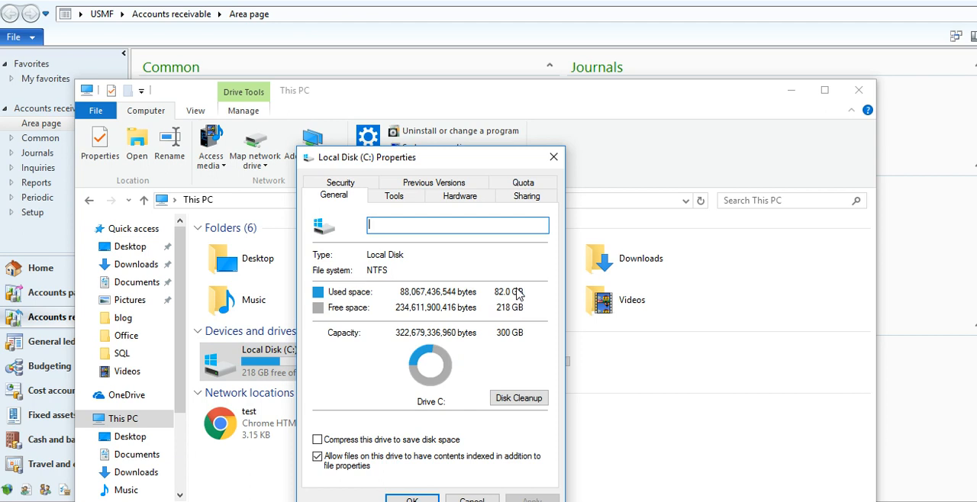
mouse_move(516, 313)
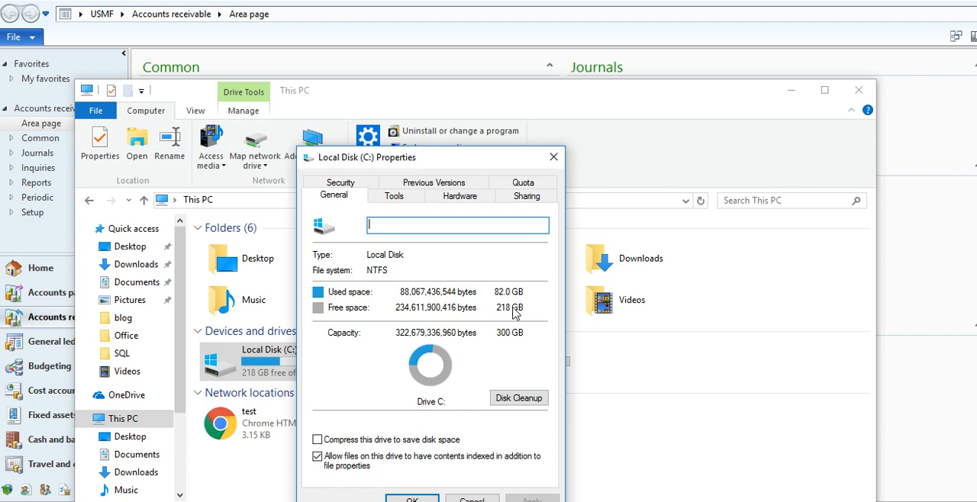
mouse_move(480, 322)
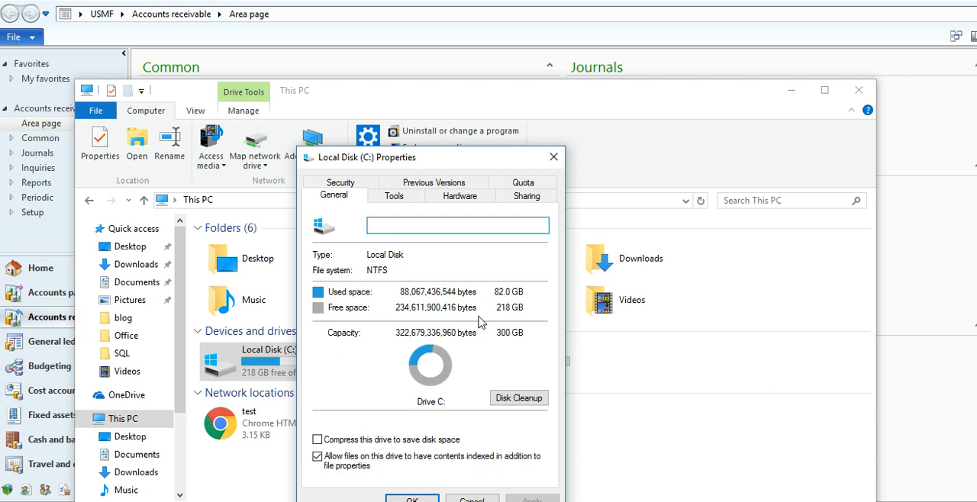
mouse_move(473, 496)
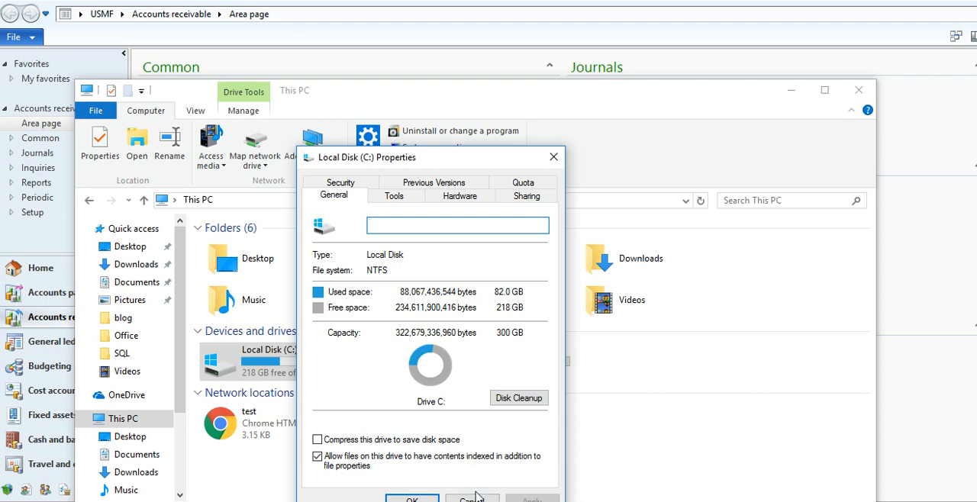
left_click(473, 500)
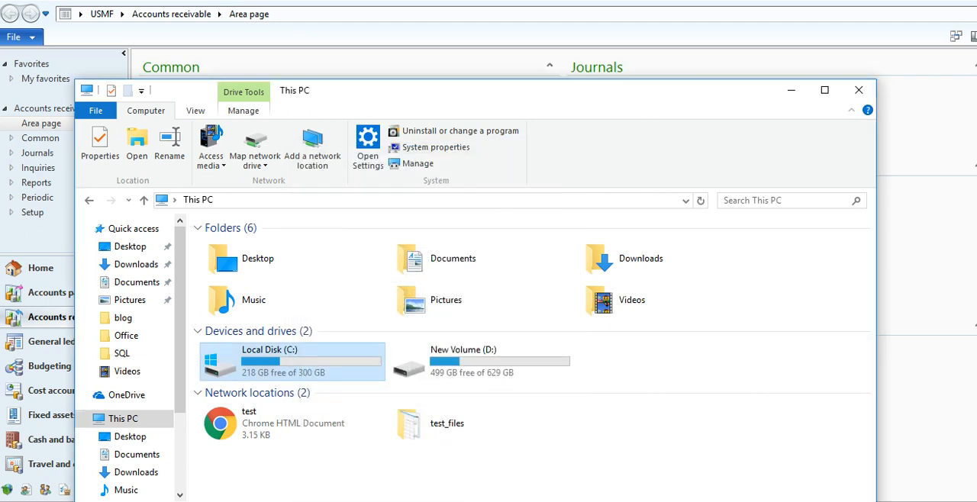
left_click(858, 90)
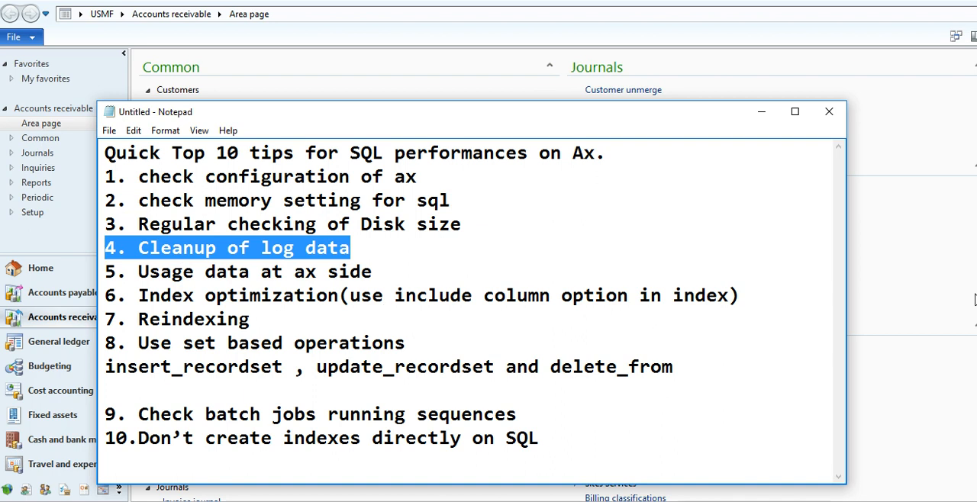
mouse_move(907, 280)
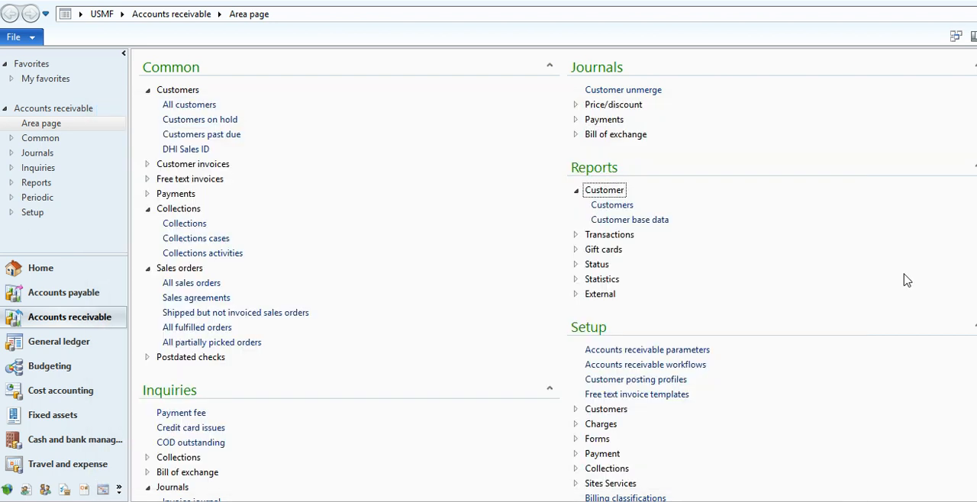
mouse_move(232, 409)
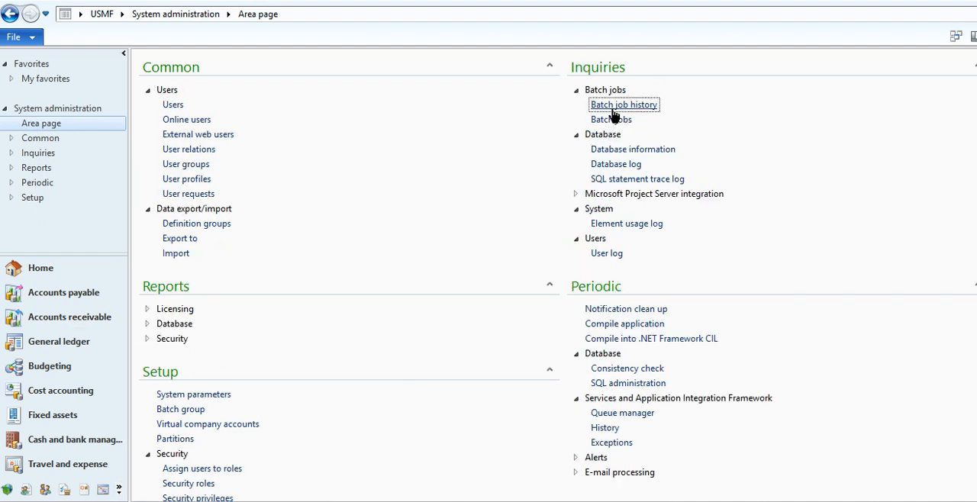
Step: View the Positive Pay batch job history, close it and reopen it
left_click(623, 104)
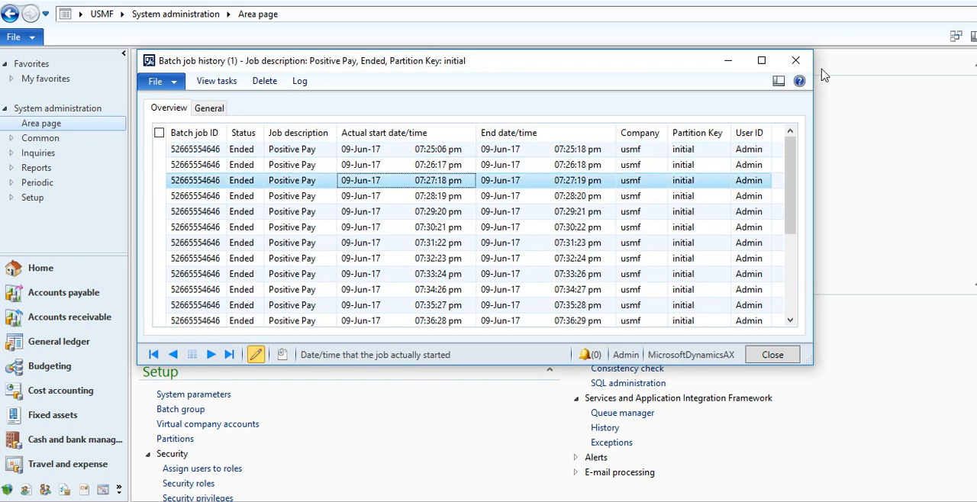
left_click(773, 354)
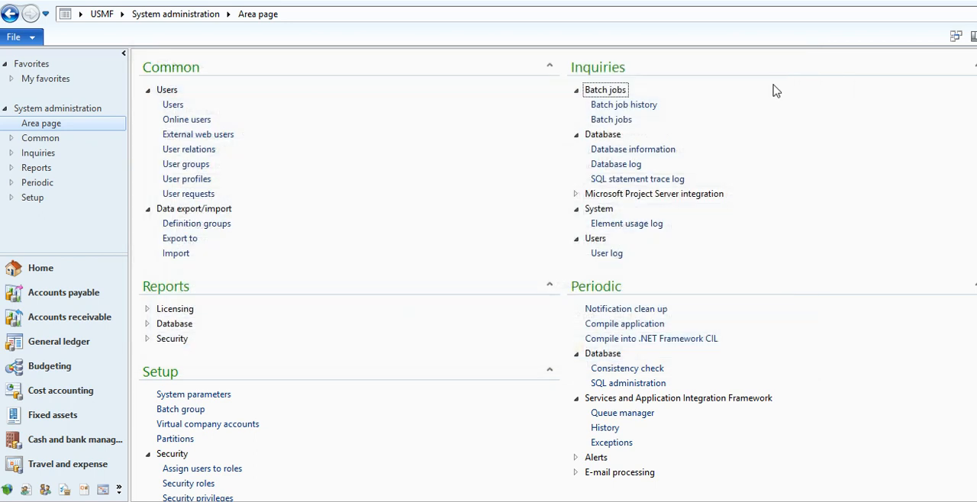
mouse_move(748, 147)
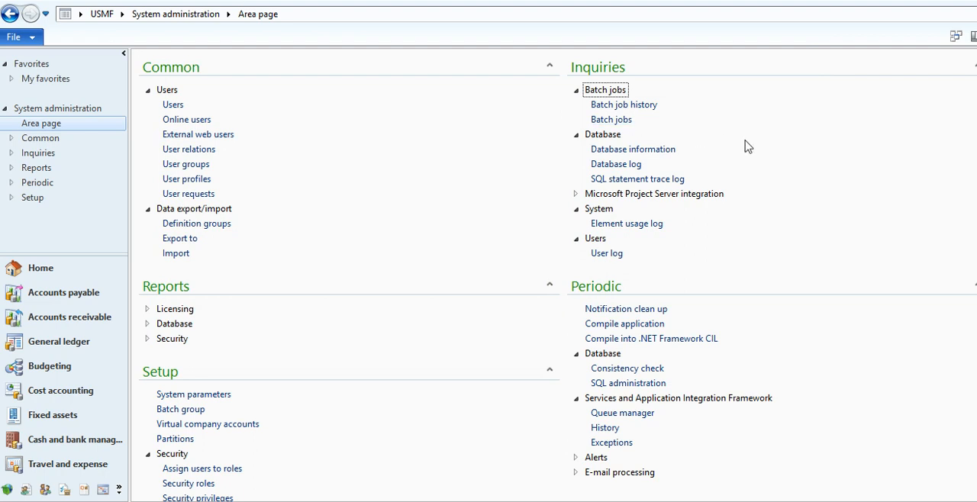
mouse_move(767, 144)
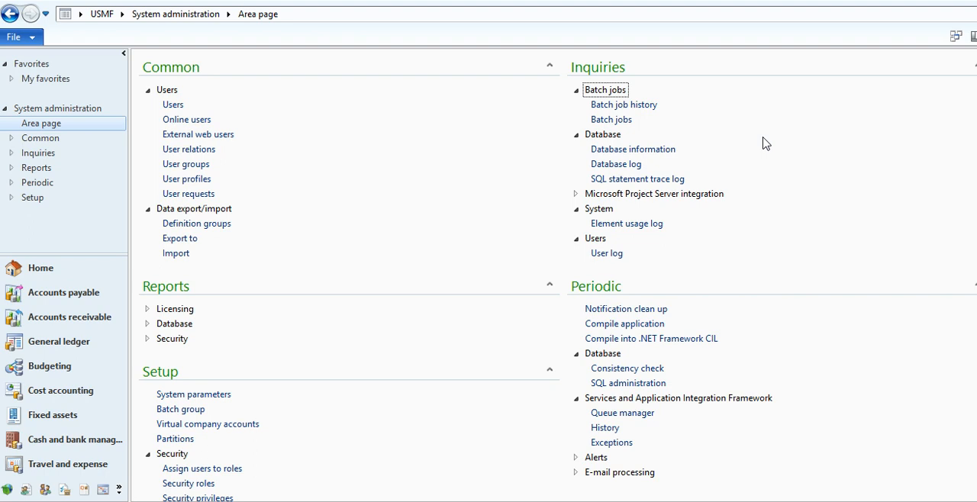
mouse_move(618, 136)
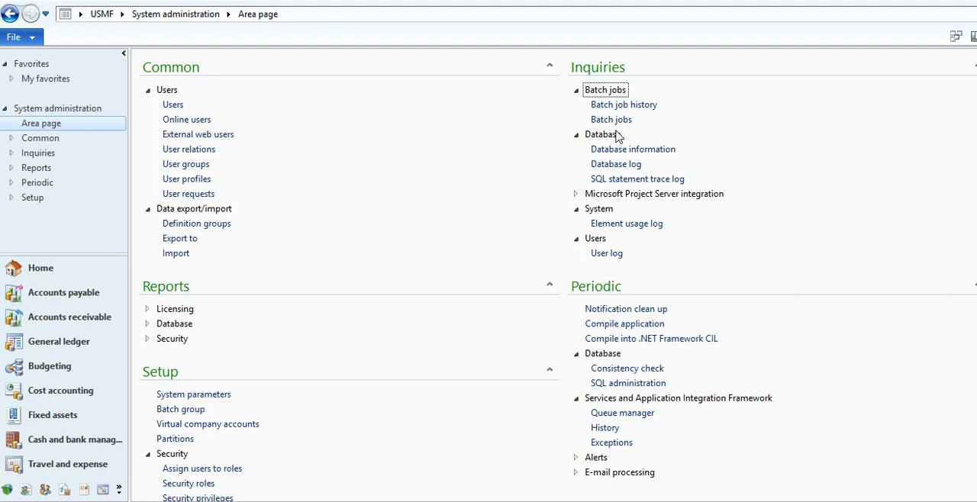
left_click(623, 103)
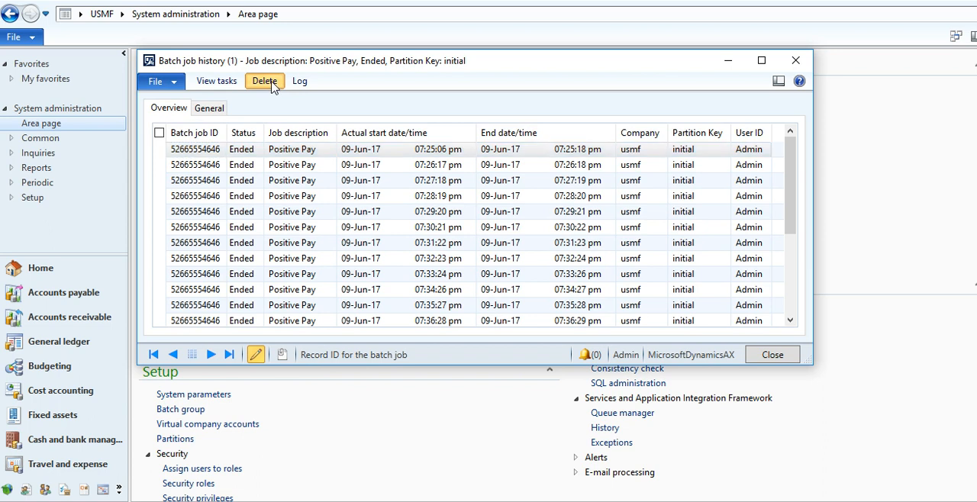
Step: Review the Range and Sorting criteria of the batch history deletion query, then close the history
left_click(264, 81)
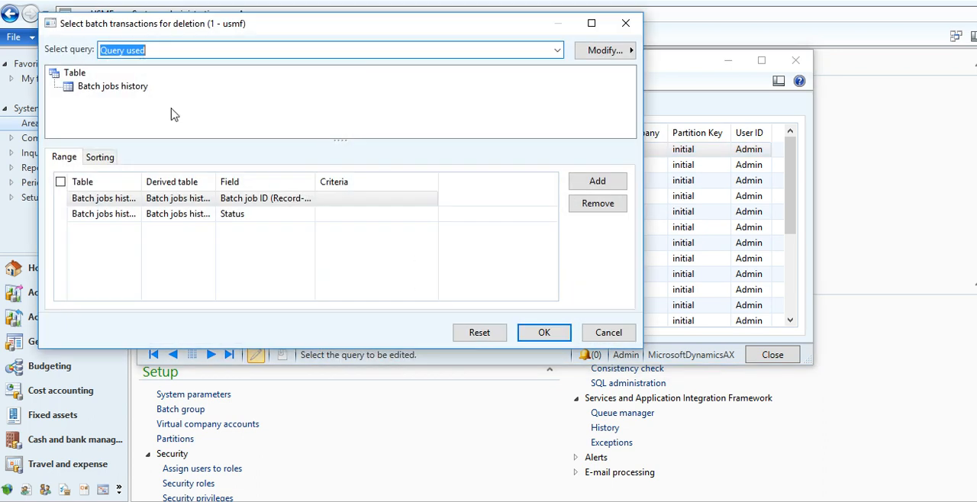
left_click(101, 156)
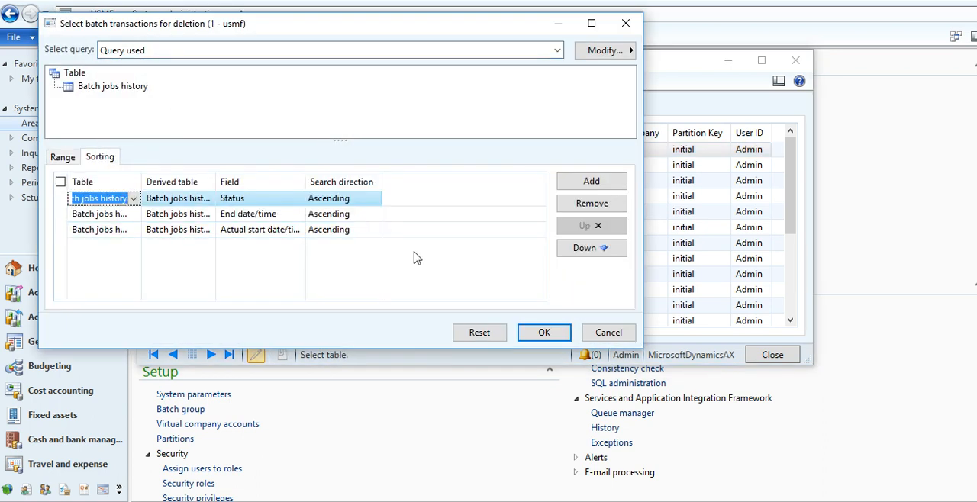
left_click(543, 333)
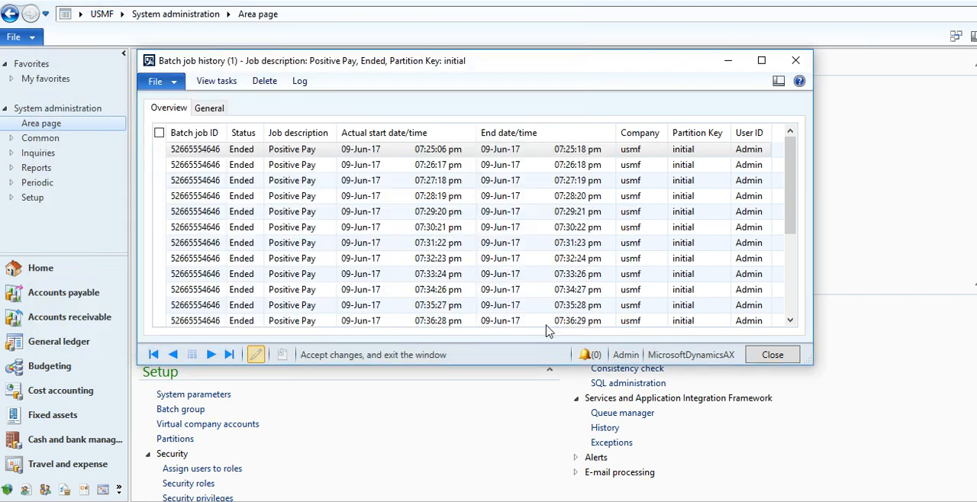
mouse_move(340, 110)
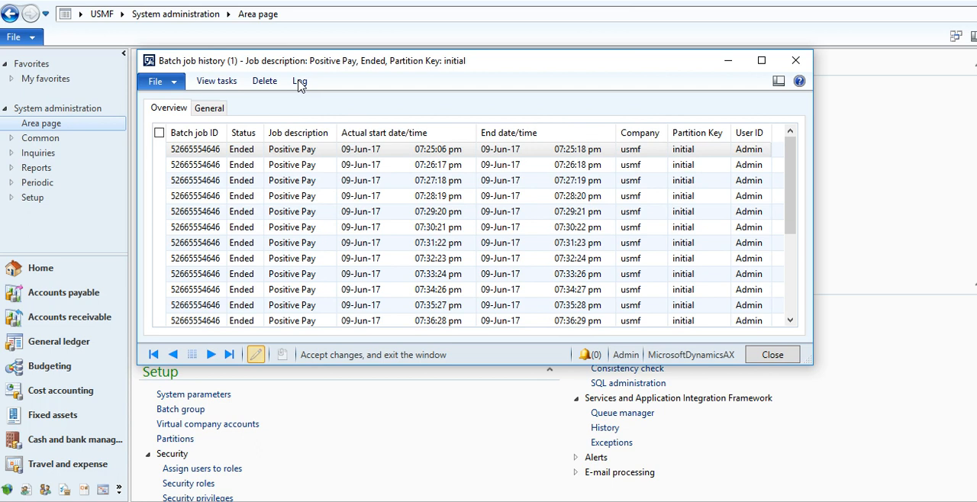
mouse_move(221, 86)
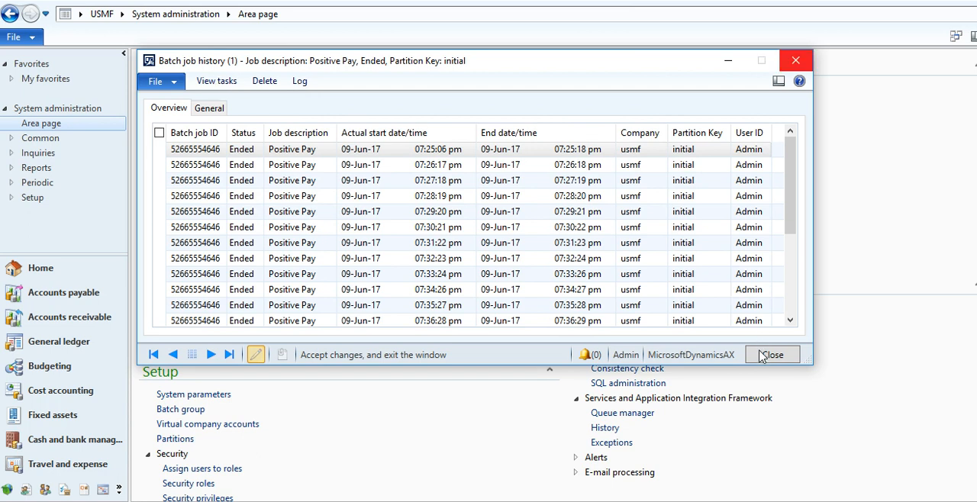
left_click(772, 354)
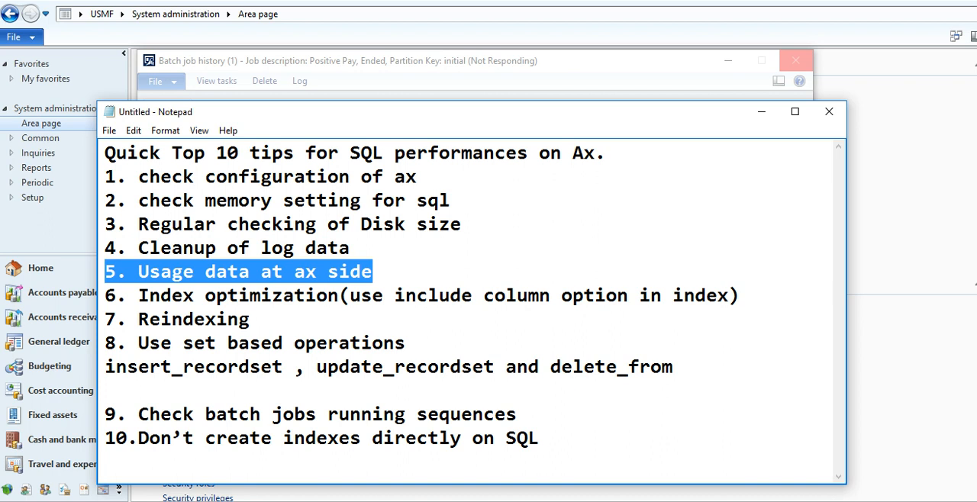
Step: Minimize the tip list and bring the main Dynamics AX window on Accounts receivable to the front
left_click(828, 111)
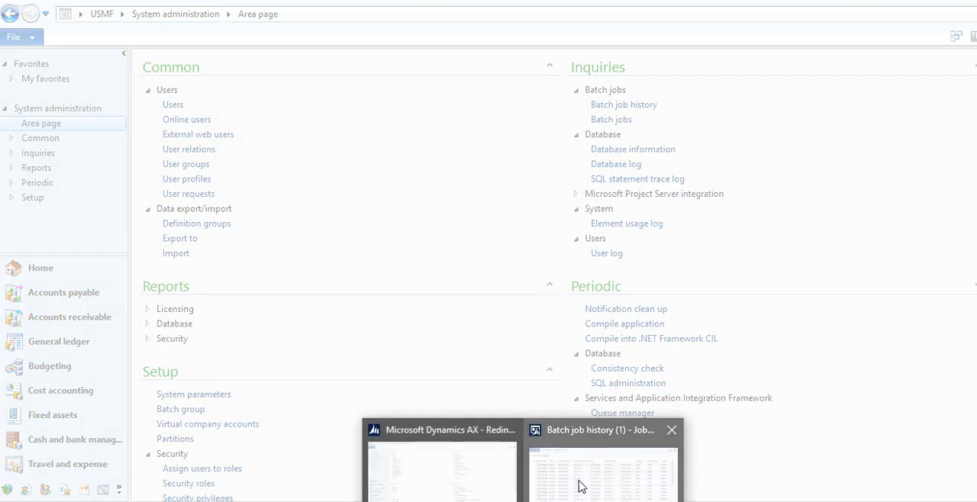
left_click(601, 472)
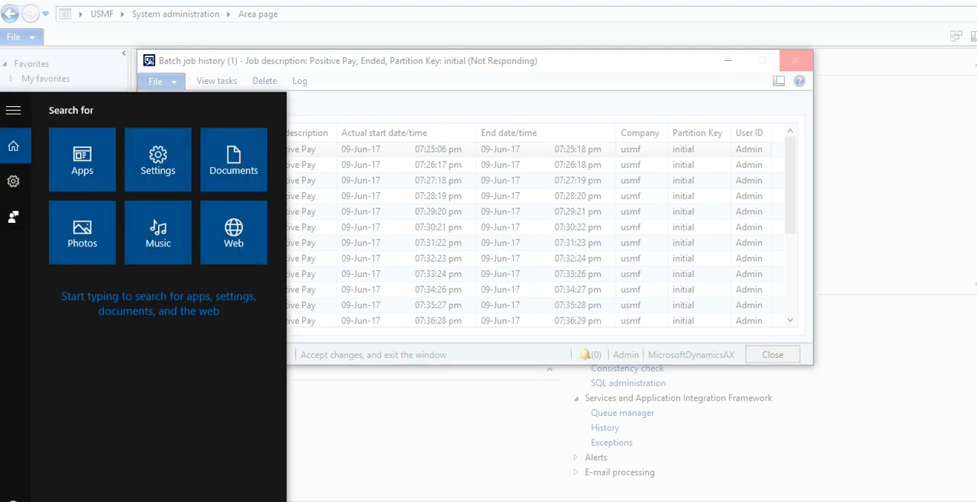
type("d")
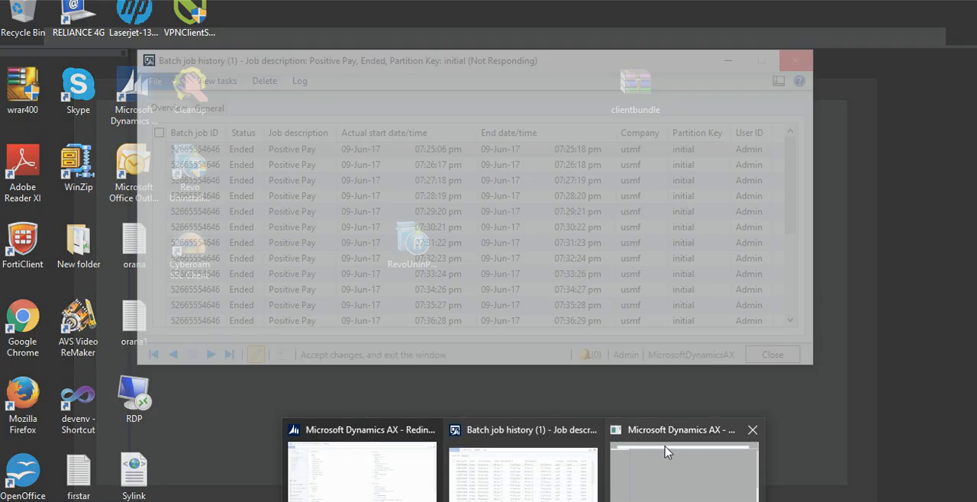
left_click(681, 458)
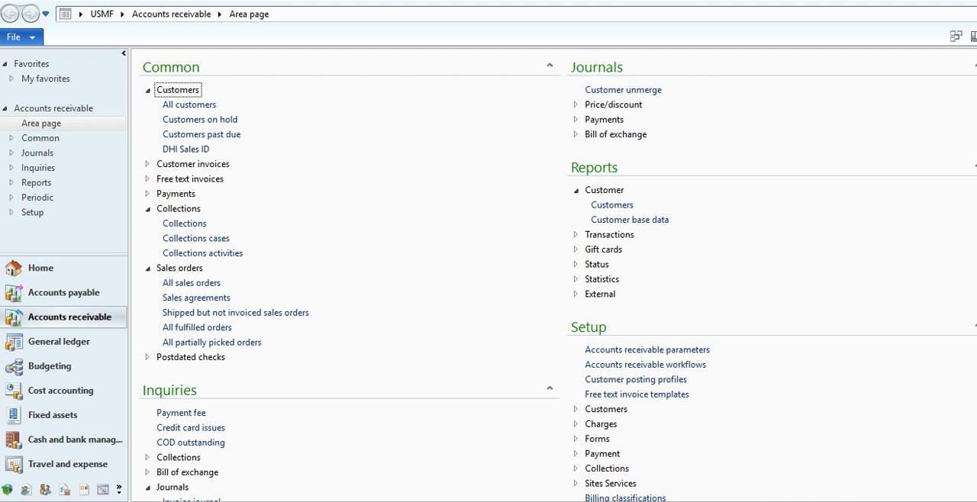
Step: Bring up the user Options via File > Tools and dismiss the information message
left_click(13, 36)
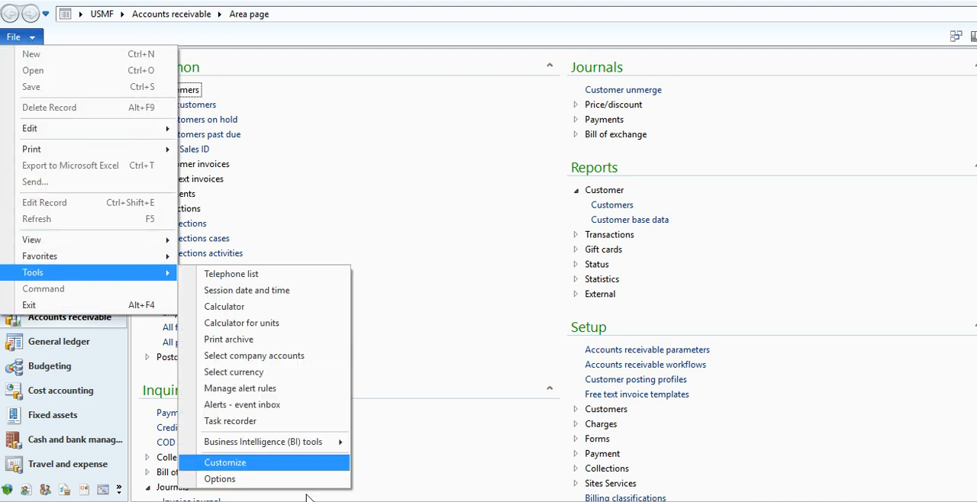
mouse_move(259, 479)
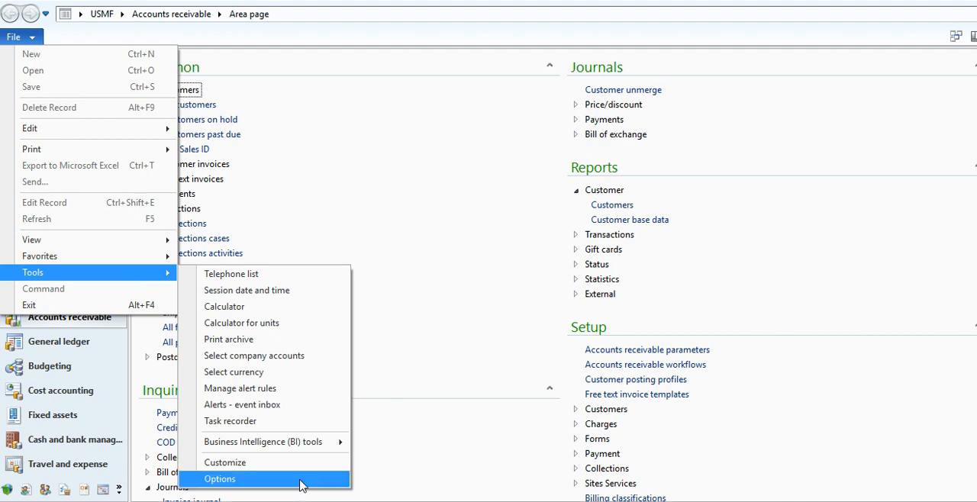
left_click(220, 479)
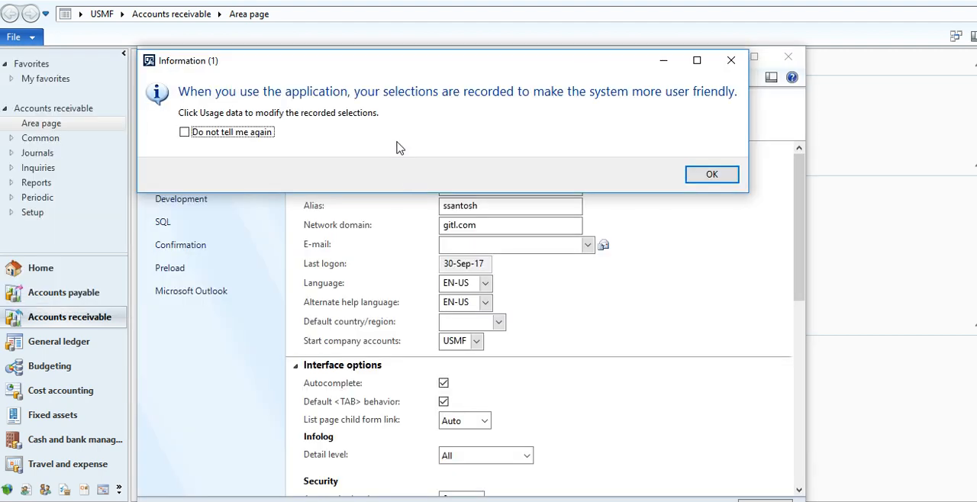
left_click(712, 174)
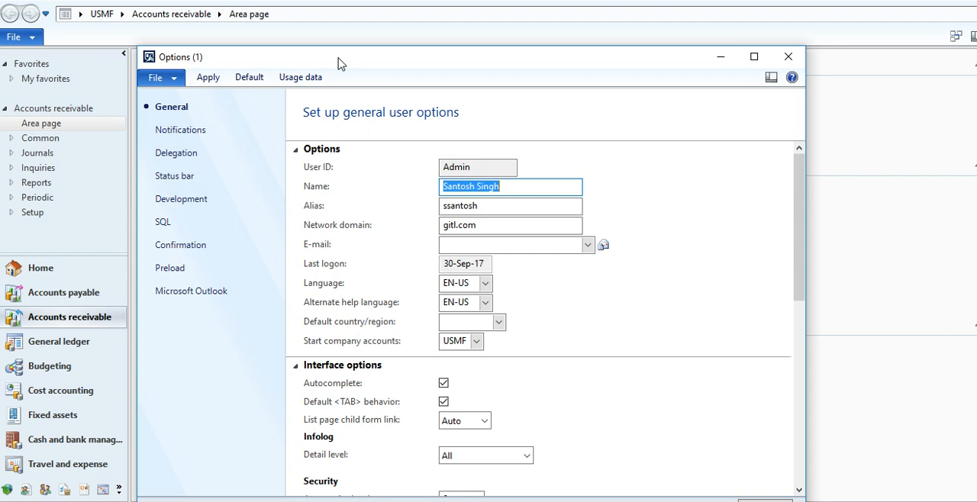
Step: Reset all user-specific saved selections in the Usage data form and close it
left_click(300, 76)
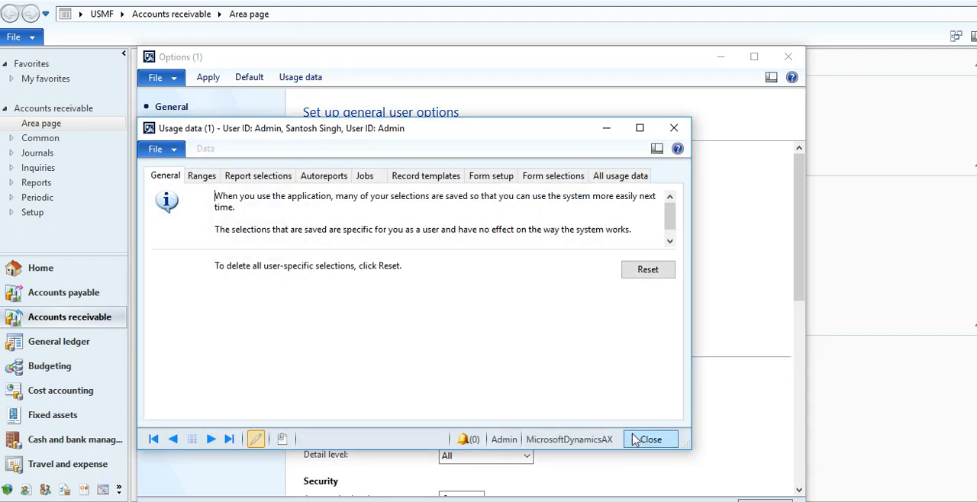
left_click(648, 268)
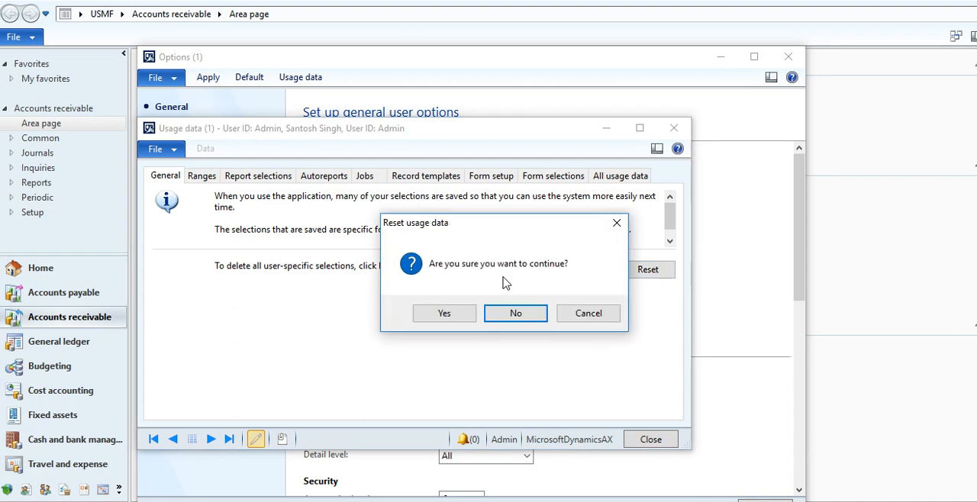
left_click(516, 313)
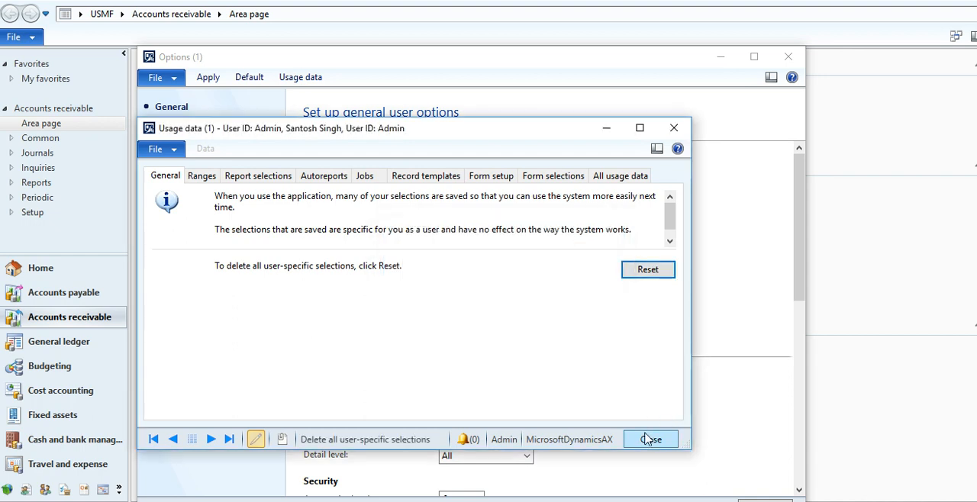
left_click(651, 439)
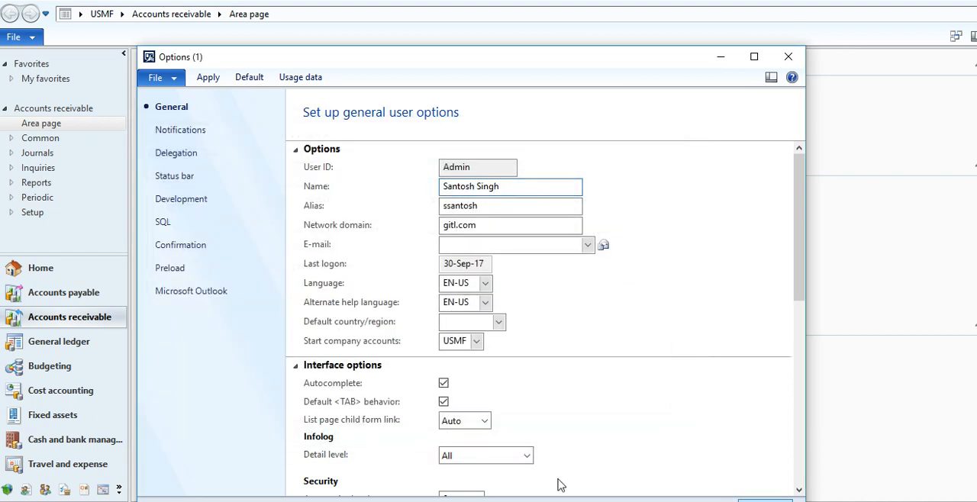
mouse_move(664, 389)
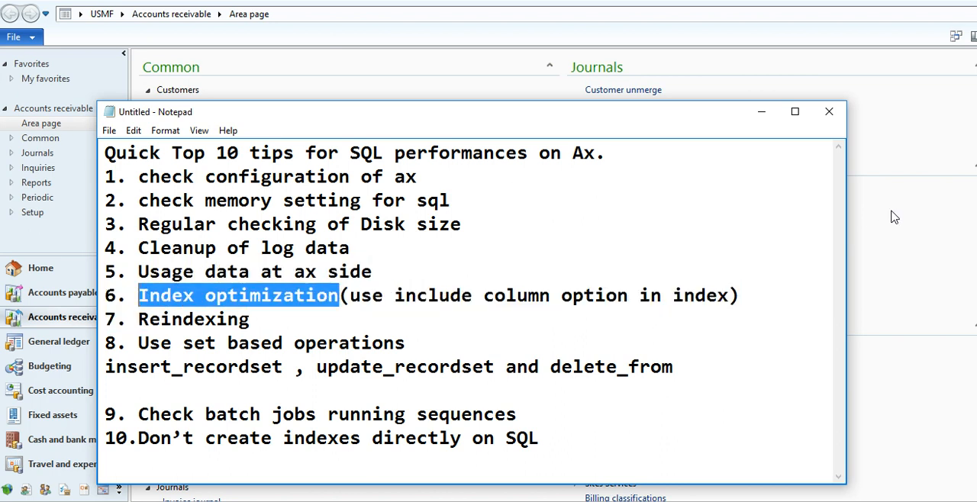
mouse_move(616, 255)
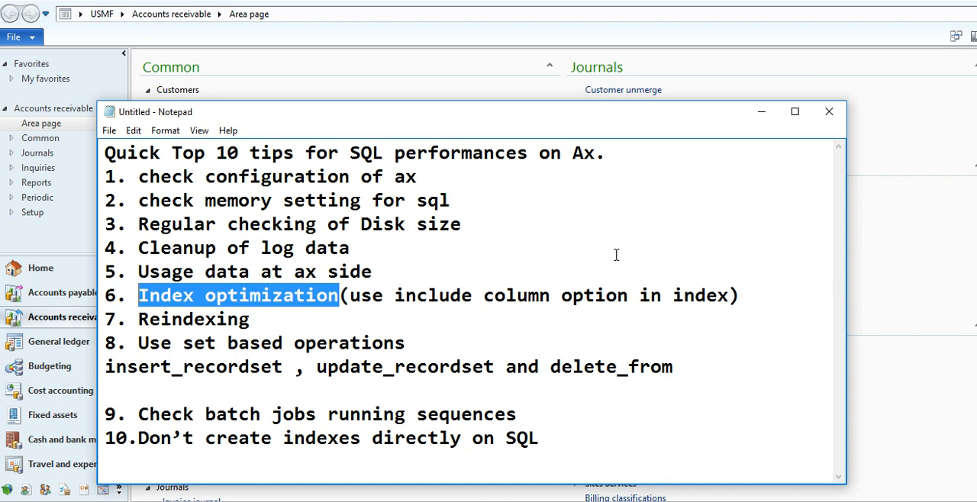
mouse_move(708, 312)
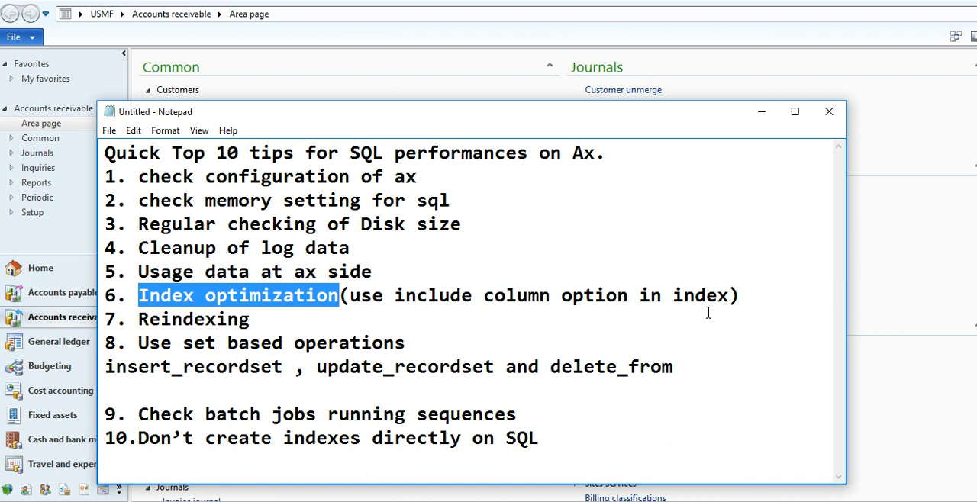
mouse_move(814, 226)
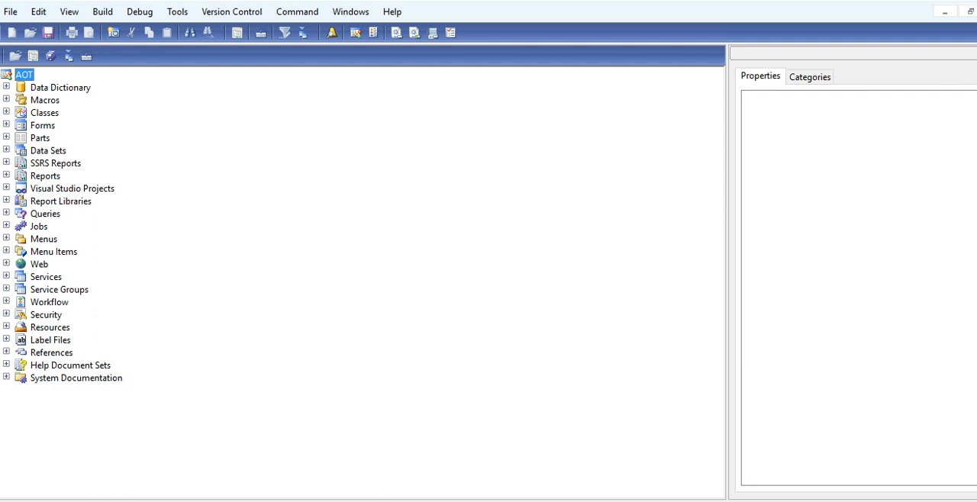
Step: Expand Data Dictionary > Tables to the AccountingDistribution table's indexes in the AOT
left_click(6, 86)
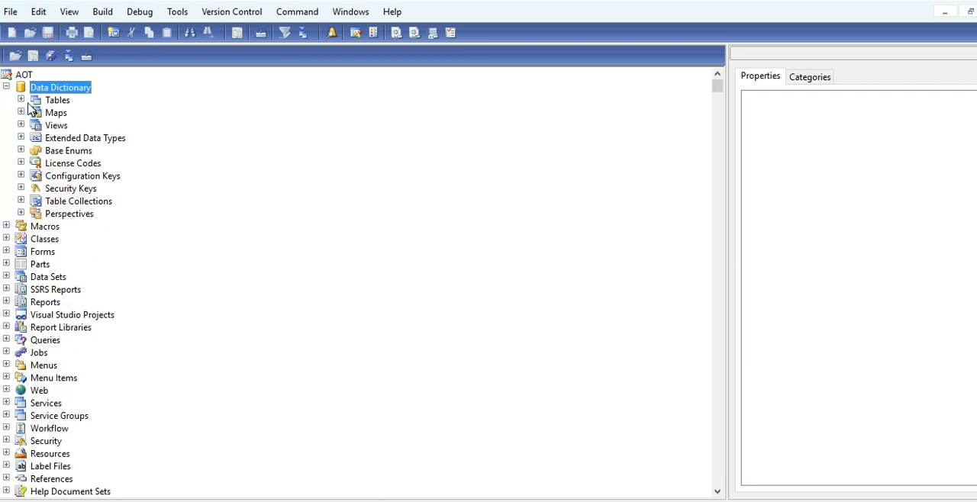
left_click(22, 101)
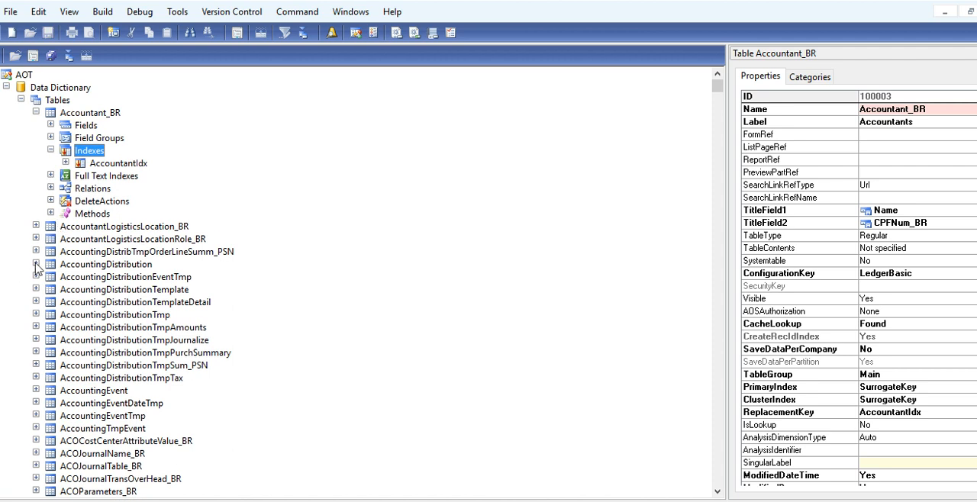
left_click(35, 264)
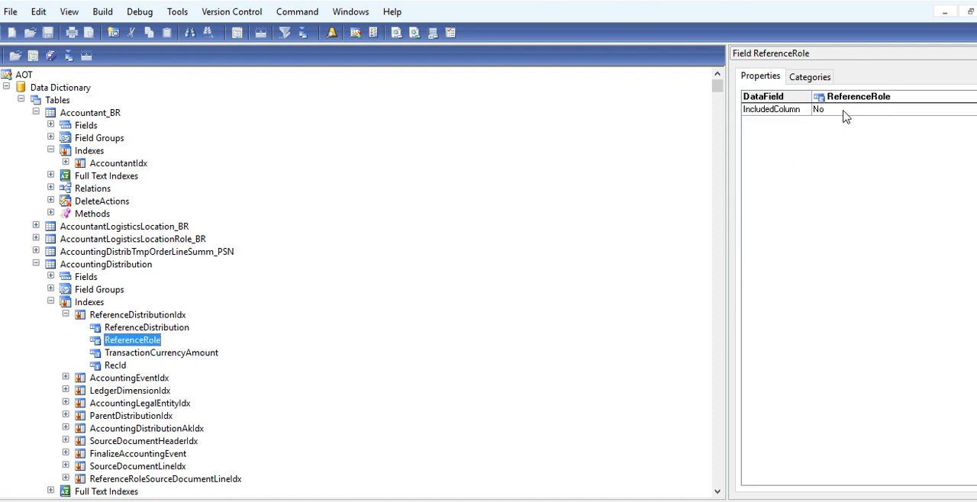
Step: Compare the IncludedColumn property of ReferenceDistribution, RecId, TransactionCurrencyAmount and ReferenceRole in ReferenceDistributionIdx
left_click(147, 327)
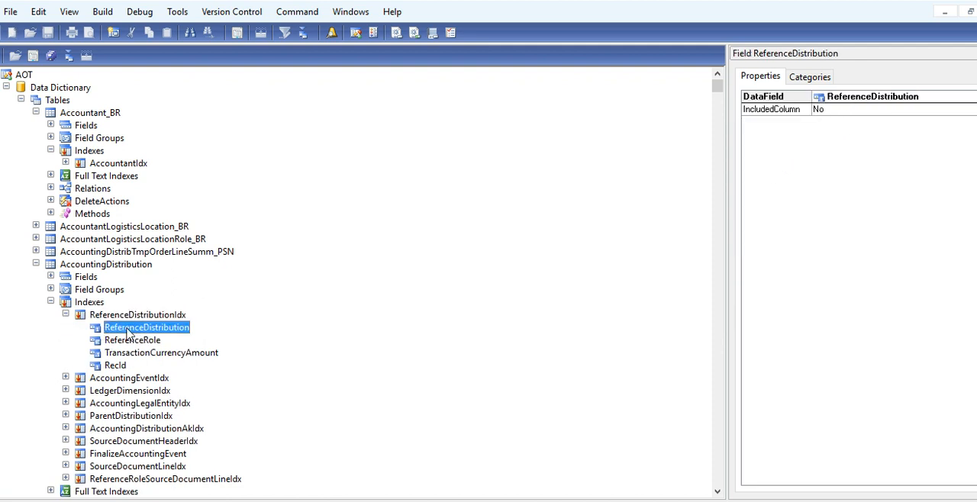
left_click(114, 365)
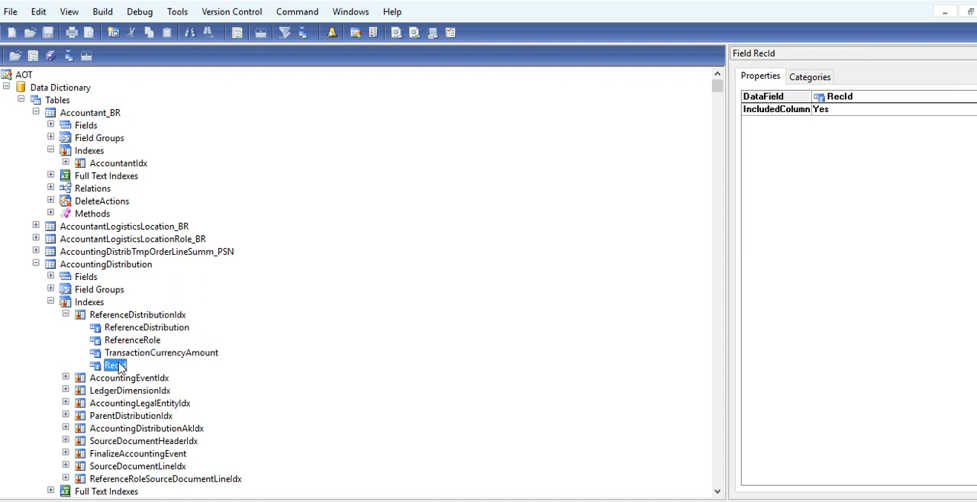
left_click(146, 326)
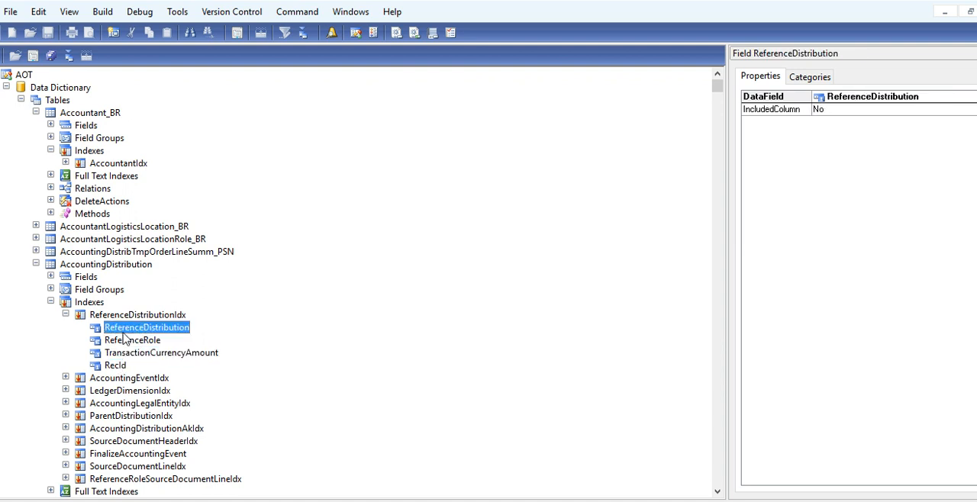
left_click(162, 352)
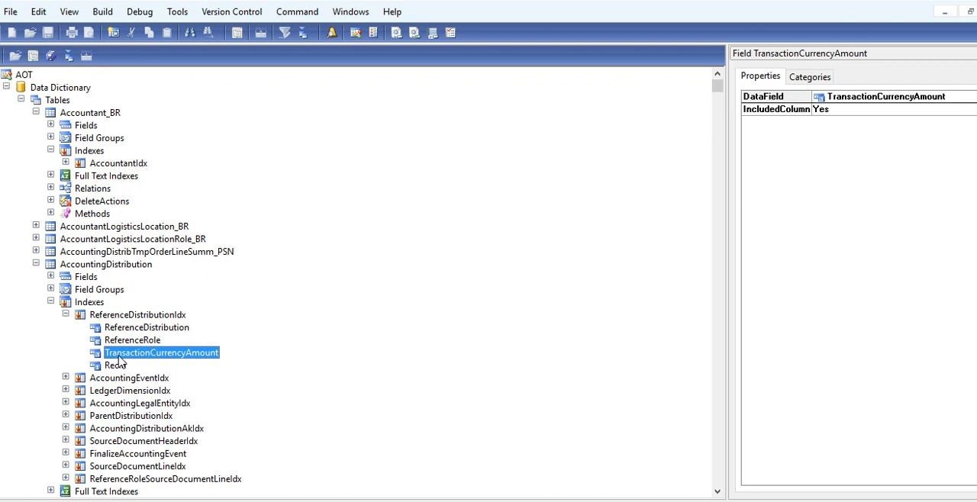
mouse_move(843, 76)
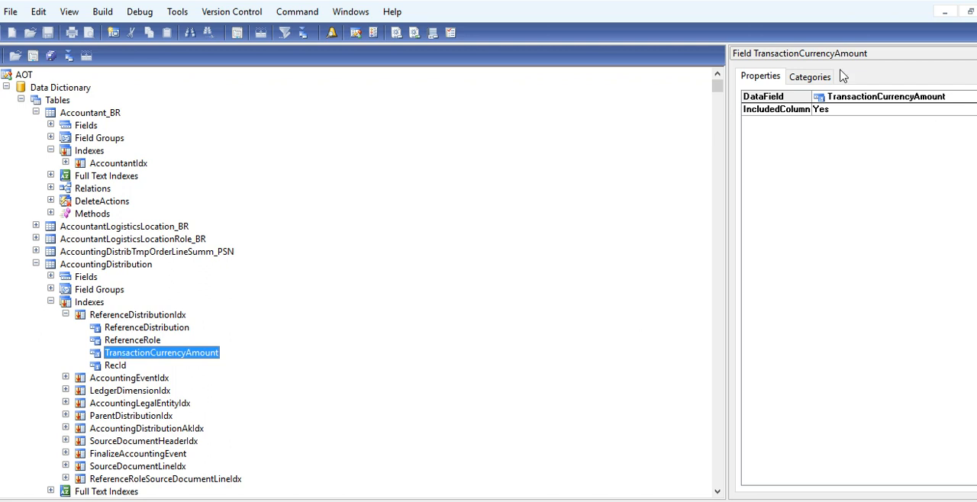
left_click(147, 327)
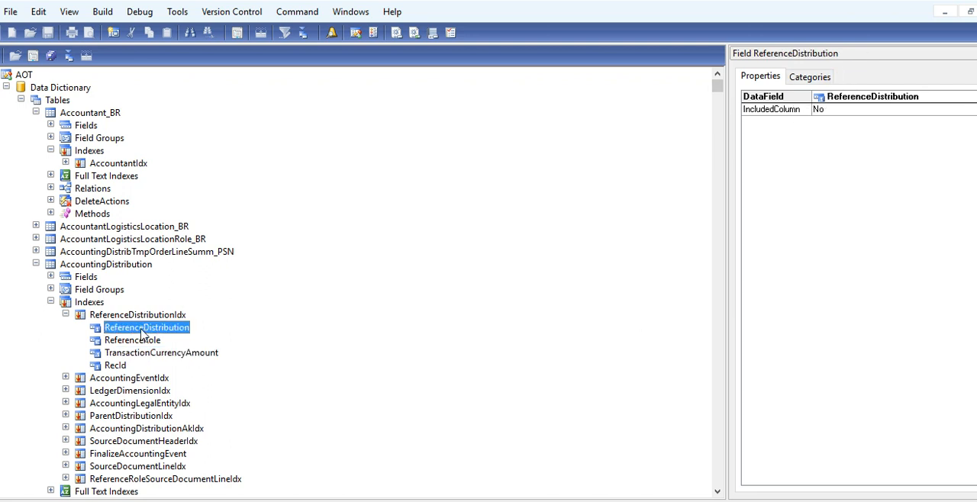
left_click(115, 365)
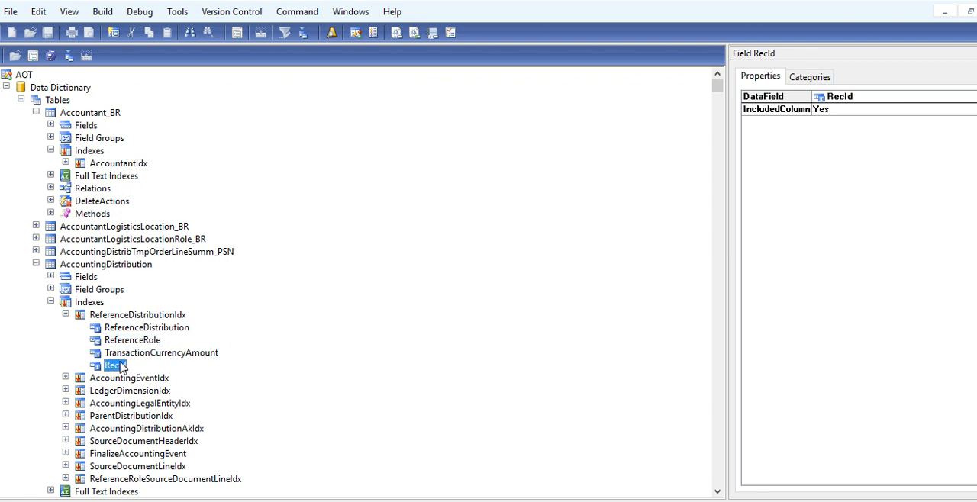
mouse_move(131, 358)
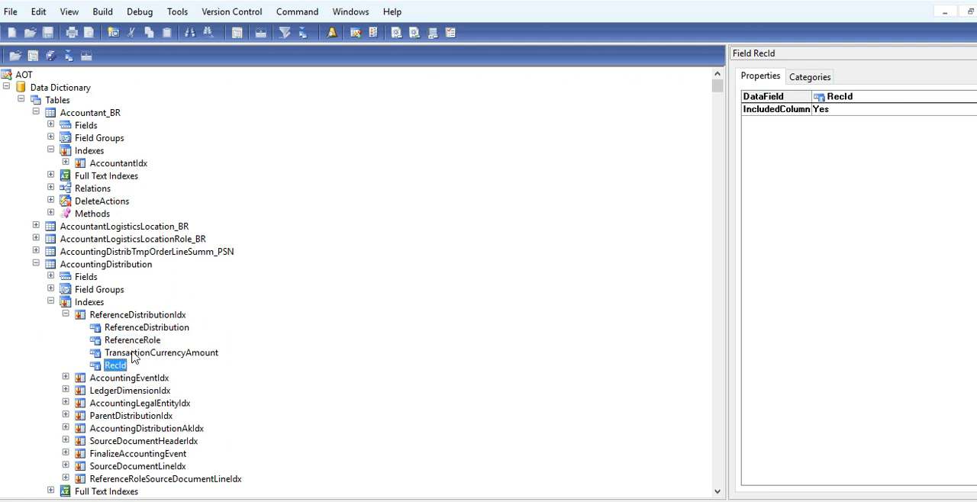
left_click(162, 353)
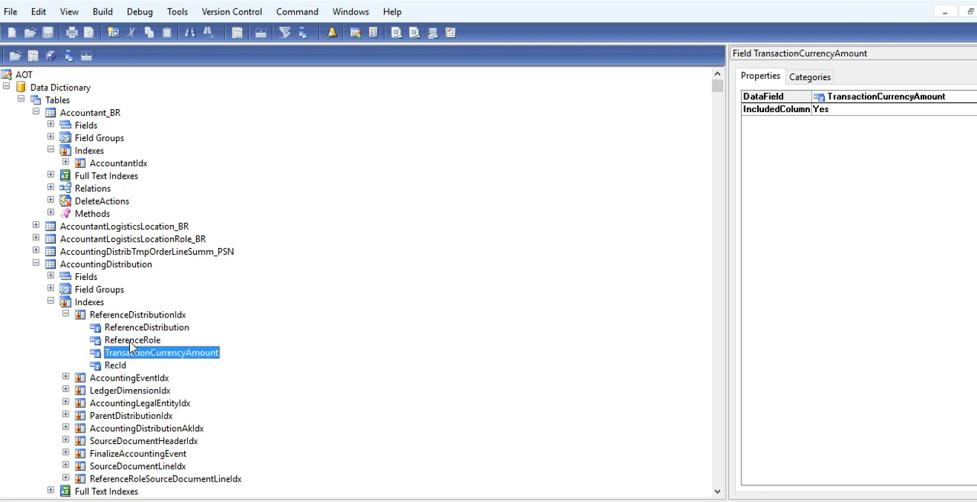
left_click(131, 339)
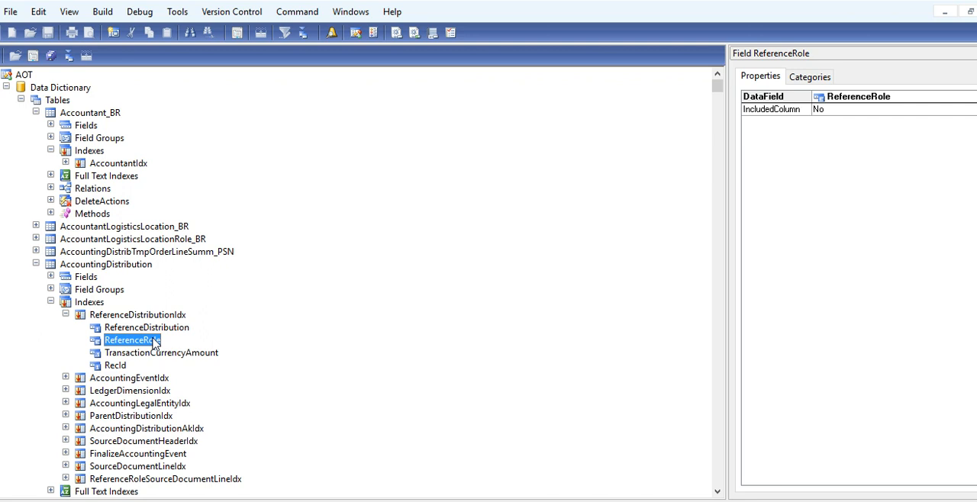
mouse_move(171, 345)
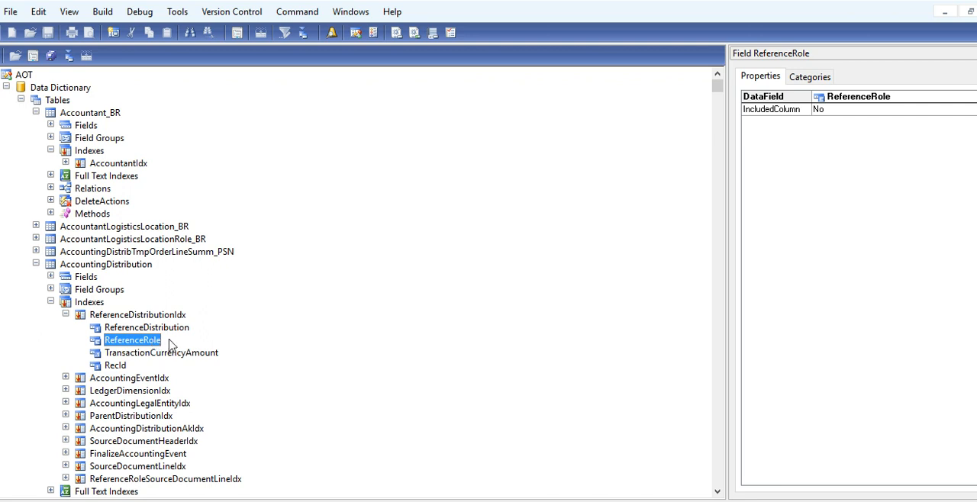
Step: Show the ReferenceDistributionIdx index properties, then switch to SQL Server Management Studio
left_click(147, 327)
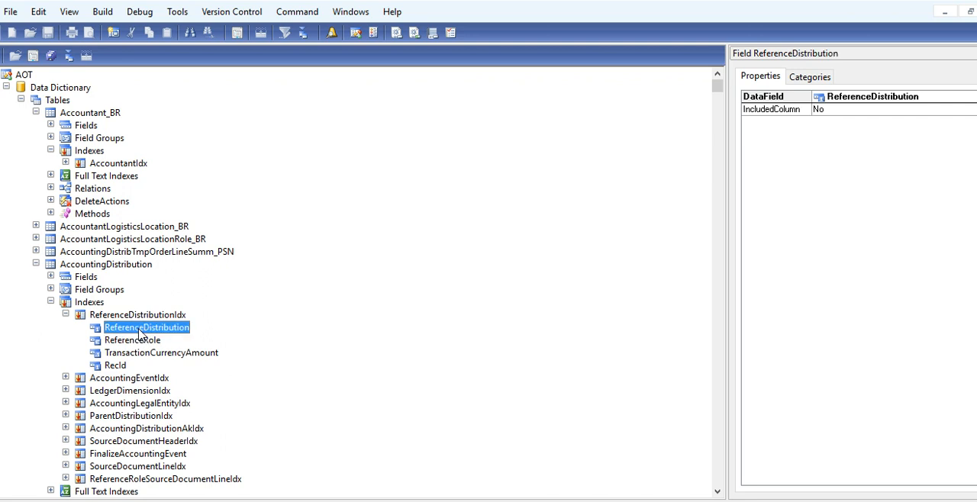
left_click(137, 315)
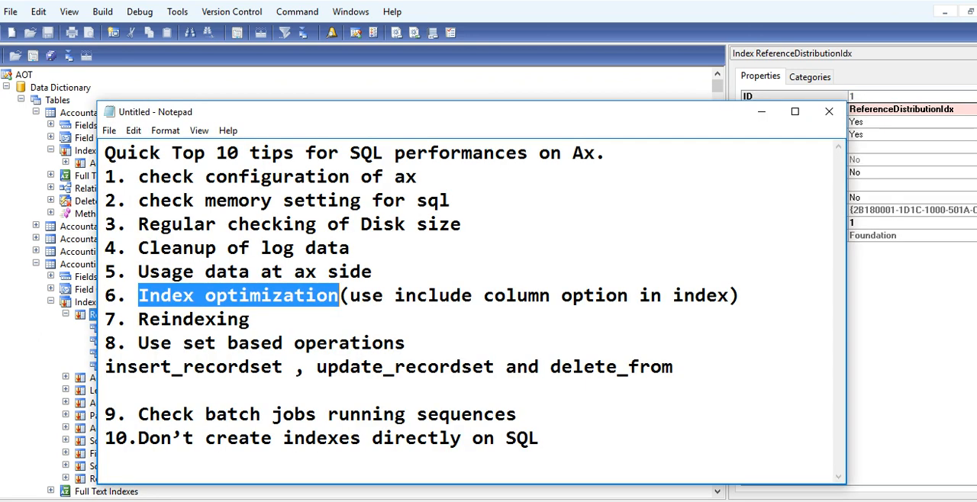
left_click(465, 471)
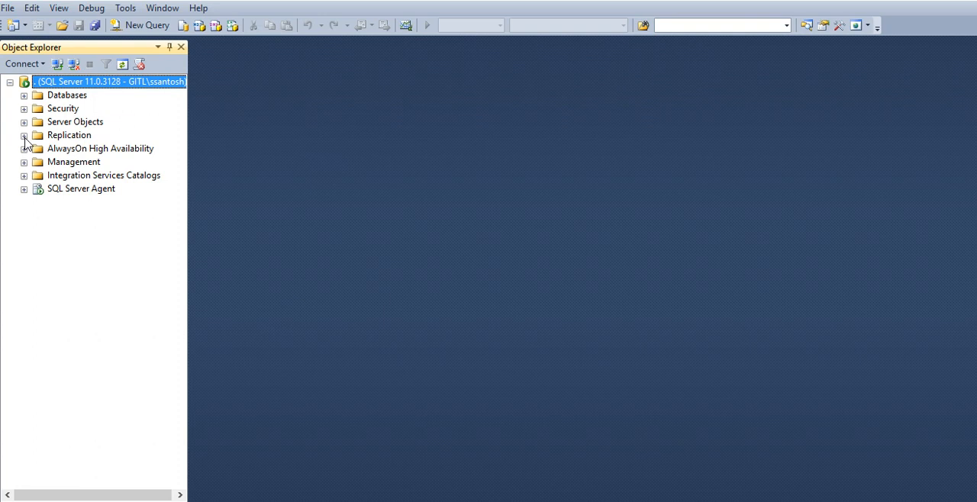
Step: Under Management, create a new maintenance plan with the default name MaintenancePlan
left_click(24, 162)
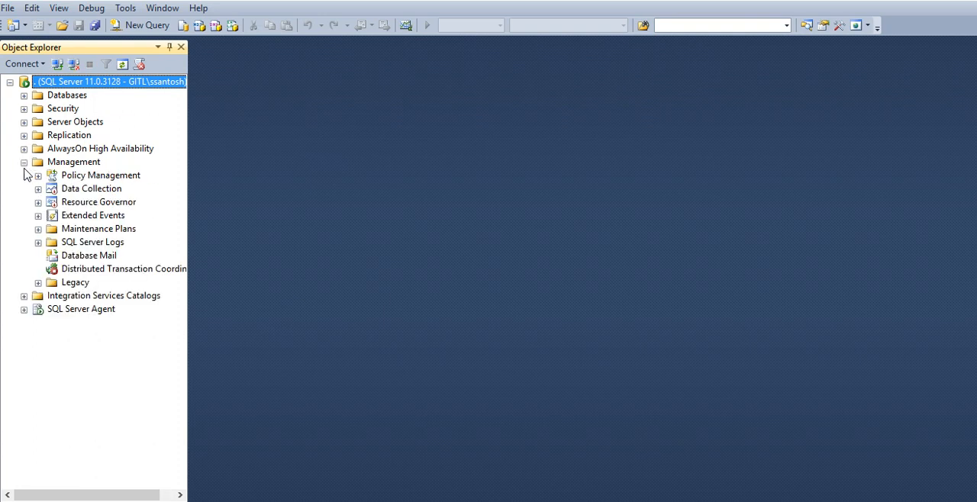
mouse_move(76, 241)
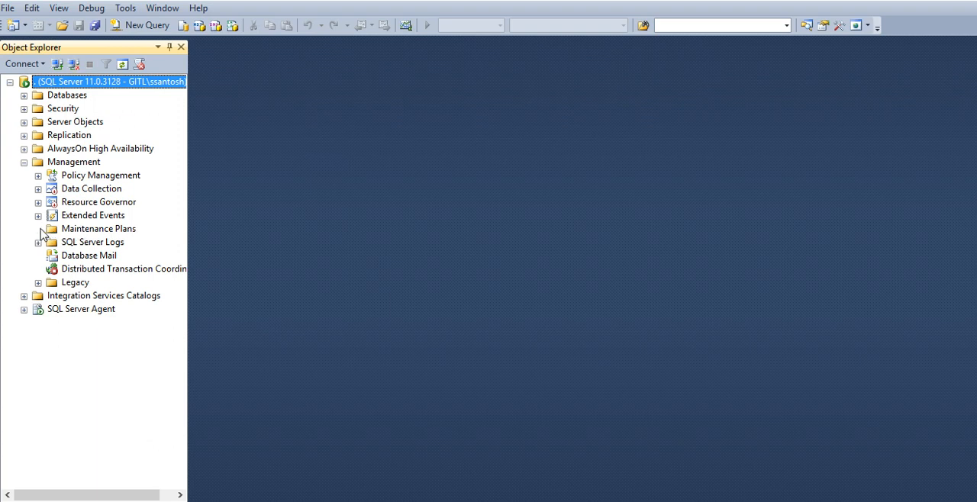
right_click(98, 229)
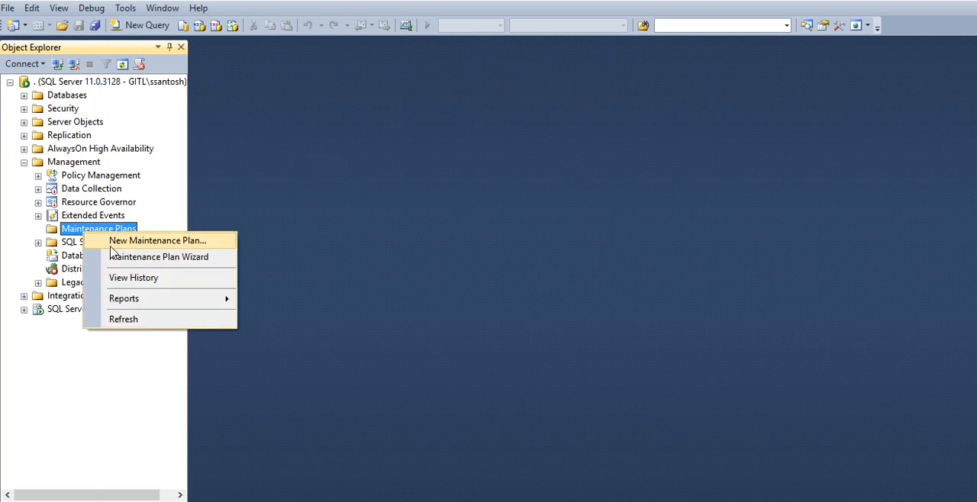
left_click(157, 242)
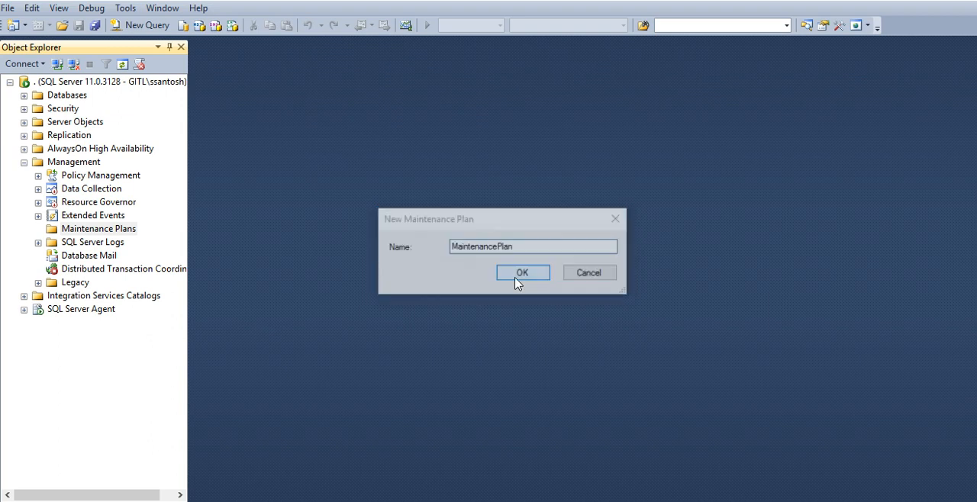
left_click(522, 272)
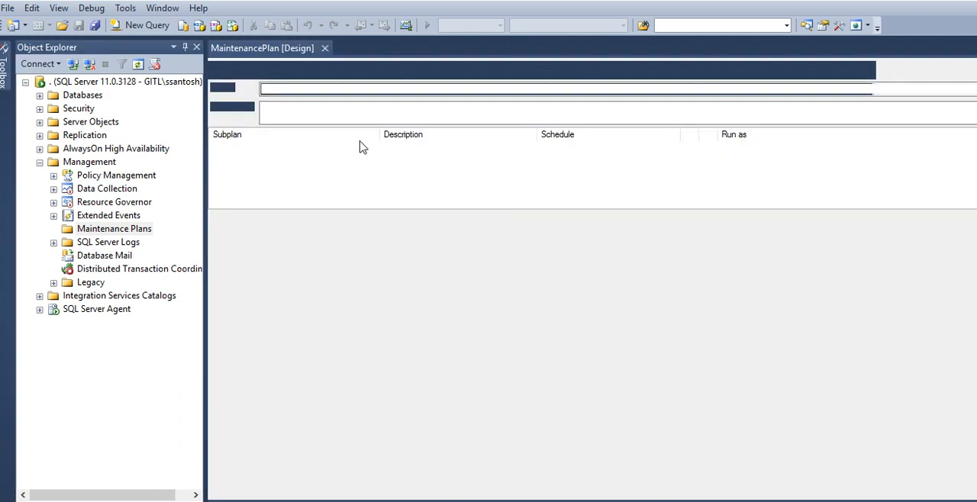
mouse_move(124, 229)
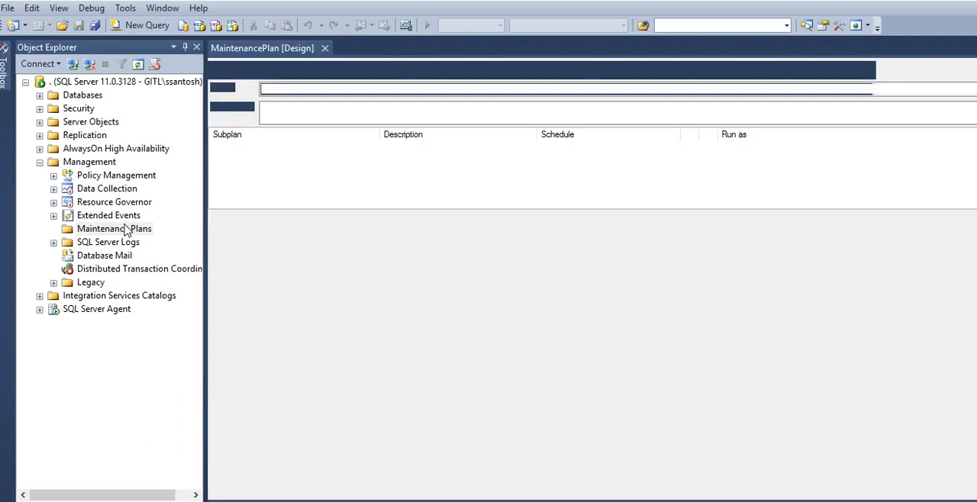
Step: Launch the Maintenance Plan Wizard from the Maintenance Plans node
right_click(114, 229)
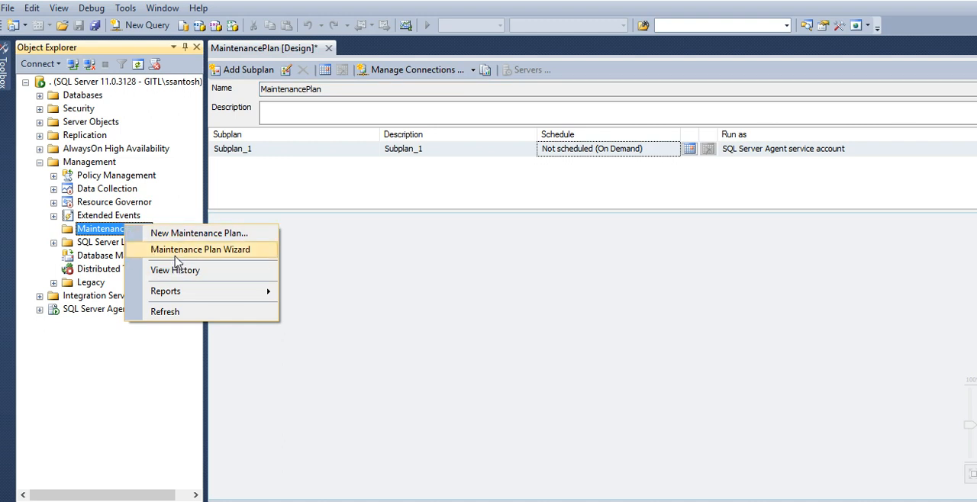
left_click(201, 249)
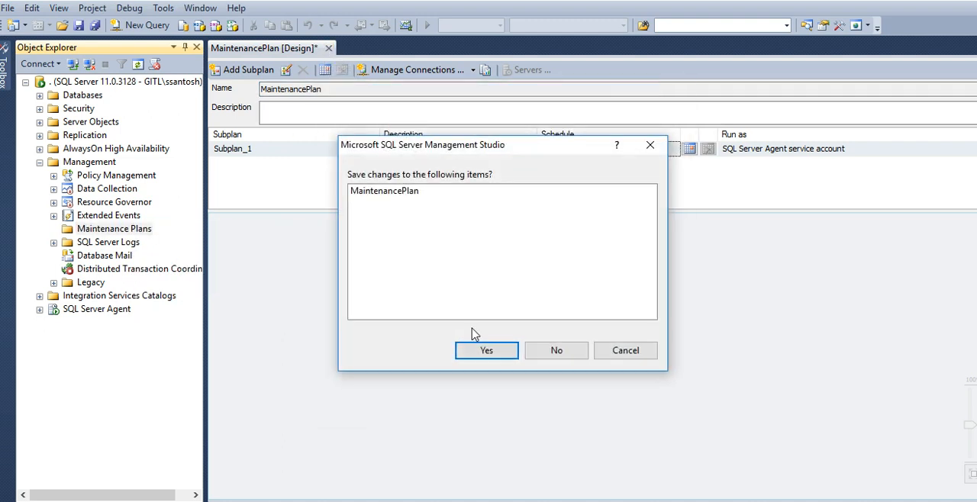
Step: Save the plan, pass the wizard intro and rename the duplicate plan to MaintenancePlan1
left_click(486, 351)
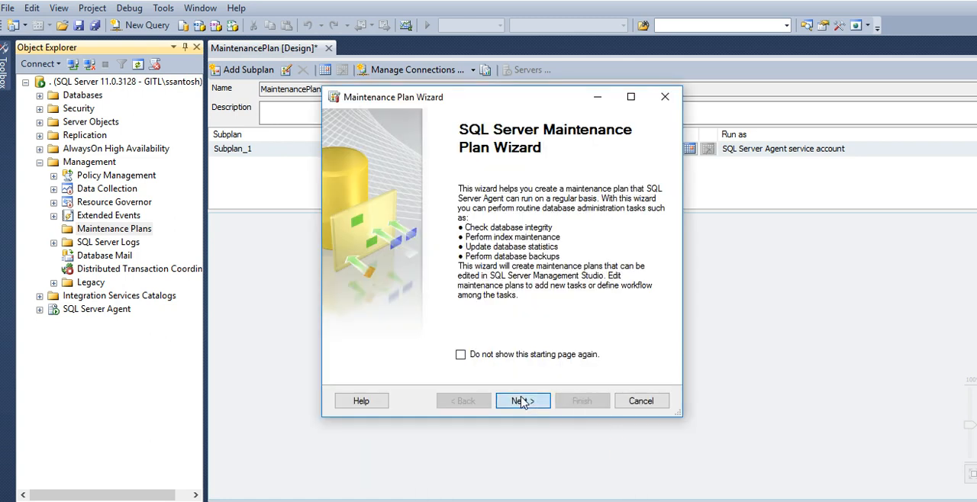
left_click(522, 400)
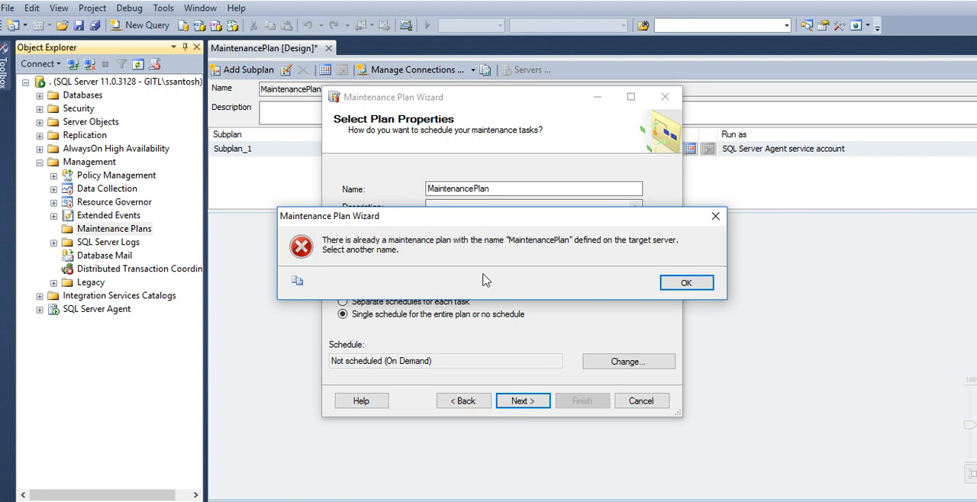
left_click(685, 283)
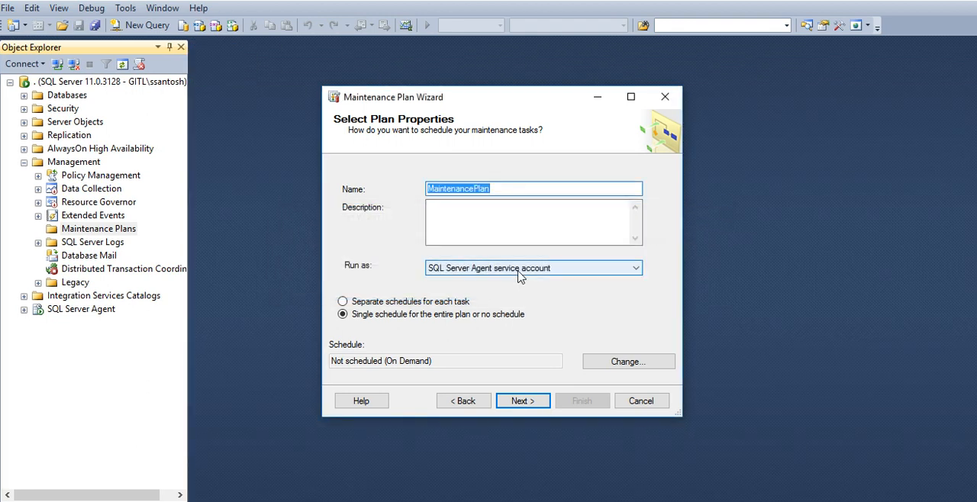
left_click(635, 268)
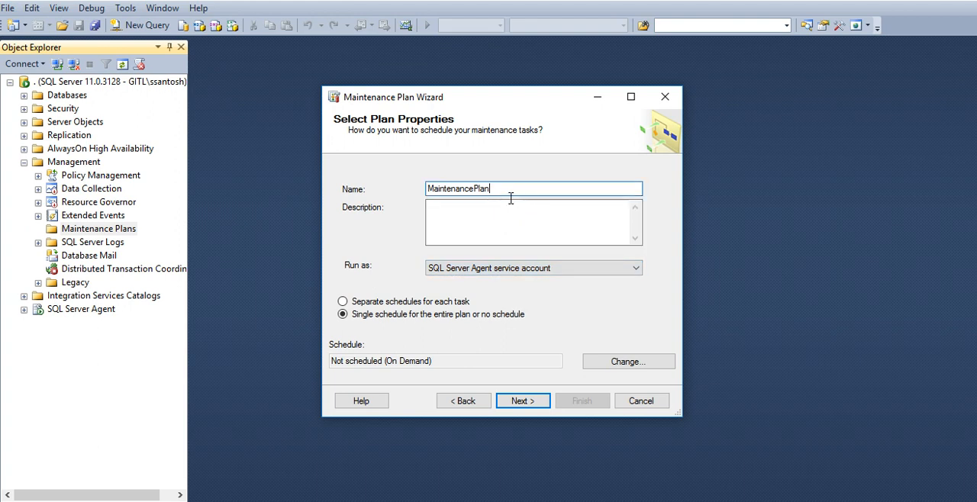
type("1")
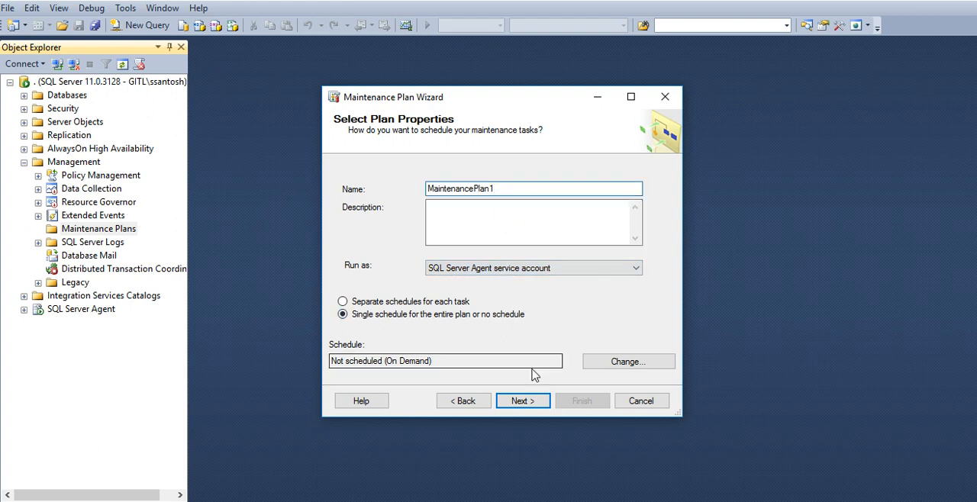
Step: Tick the Rebuild Index maintenance task, then cancel the wizard without creating the plan
left_click(522, 400)
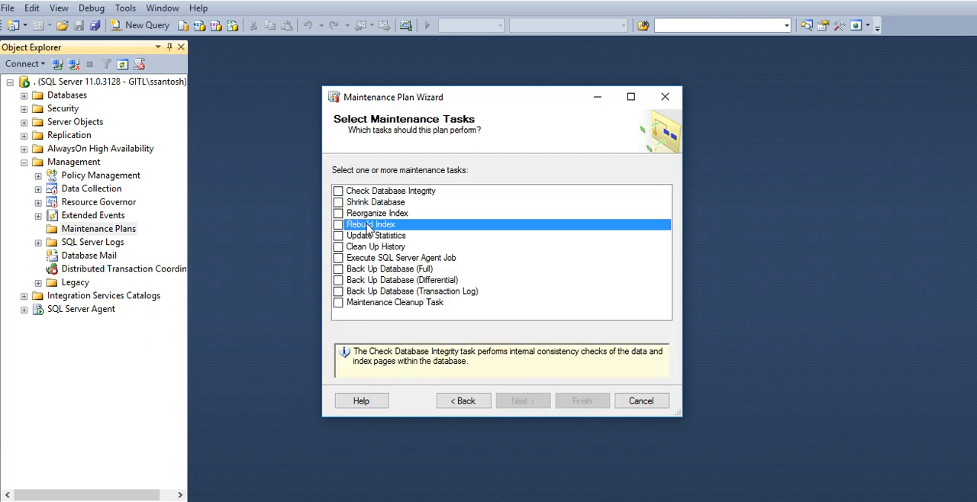
left_click(339, 224)
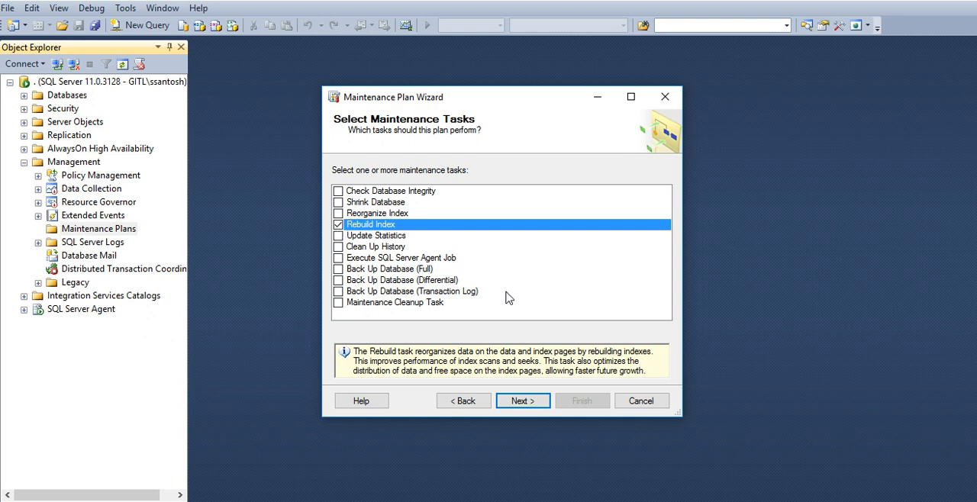
mouse_move(641, 400)
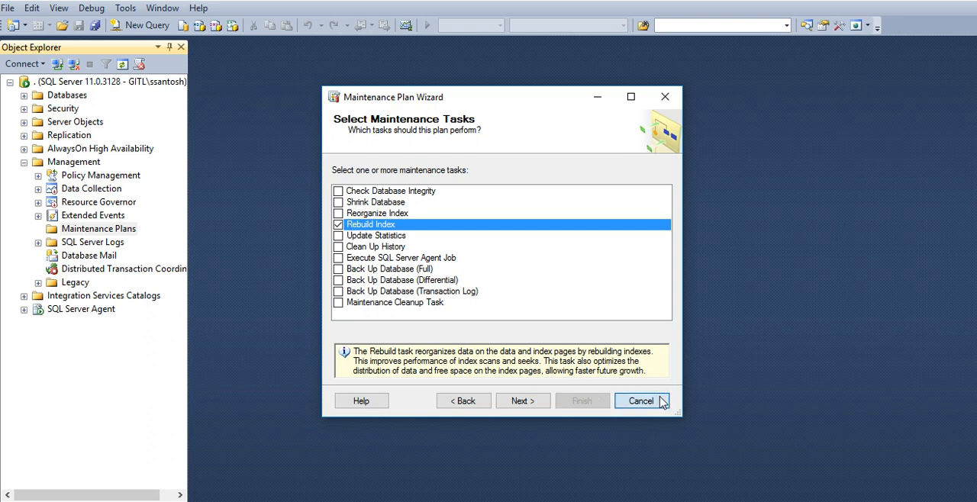
left_click(641, 400)
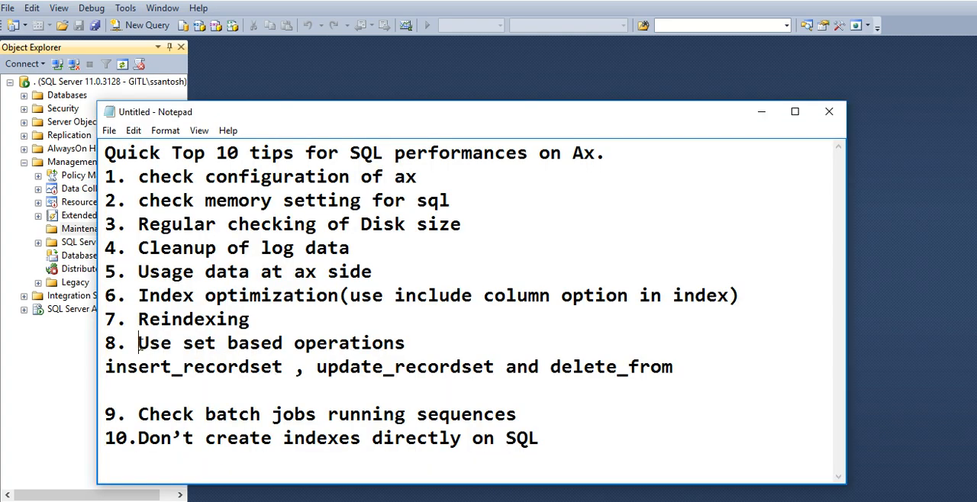
Step: Highlight the set-based tip's update_recordset and delete_from wording, then clear the highlight
left_click_drag(138, 342, 483, 366)
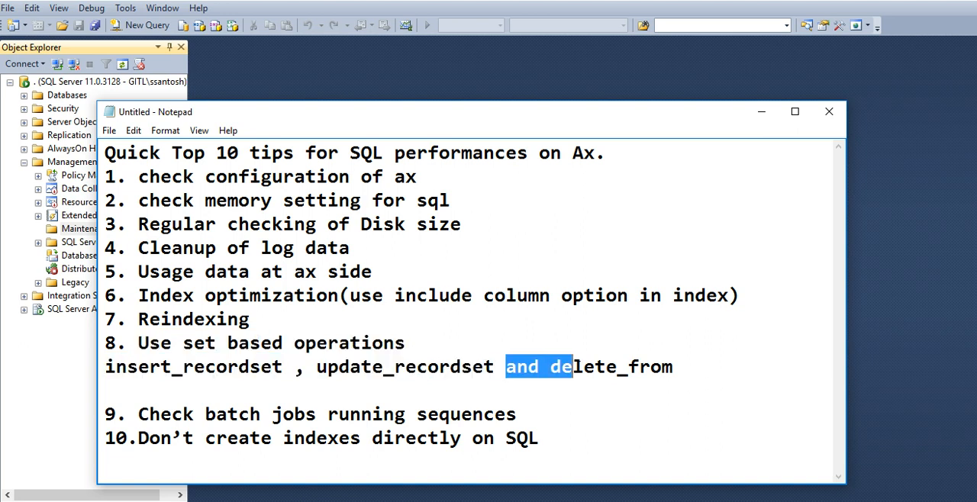
left_click_drag(505, 367, 673, 367)
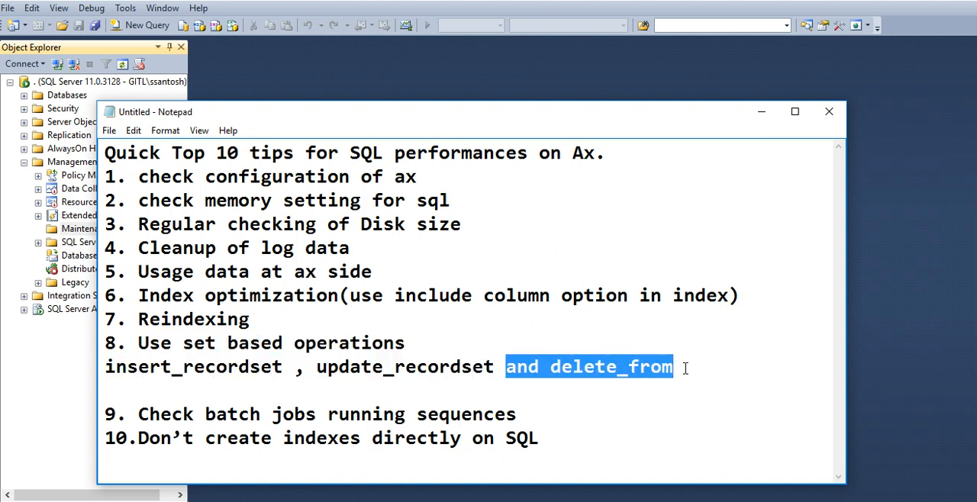
left_click(679, 366)
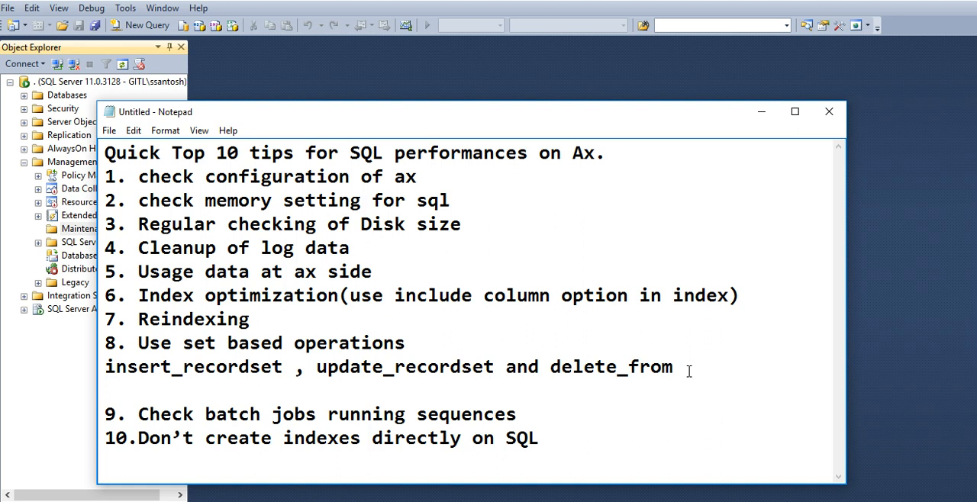
left_click(673, 367)
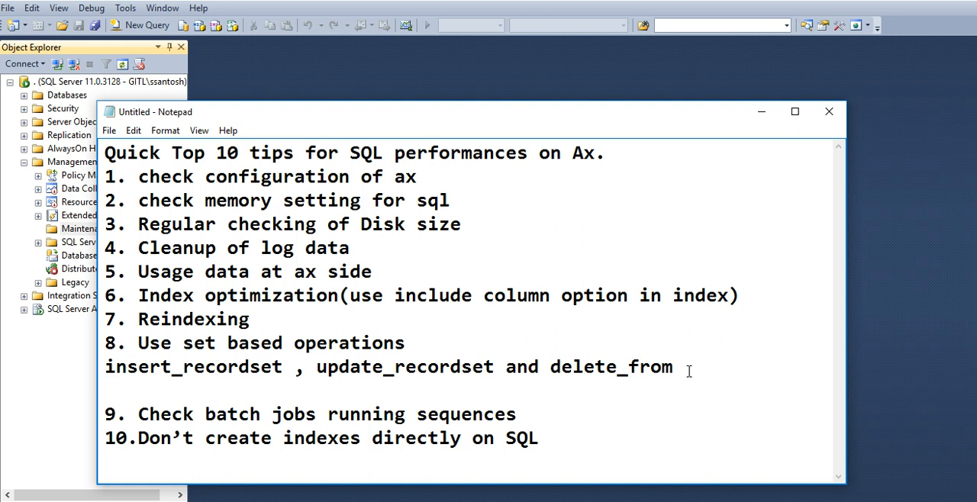
left_click(674, 366)
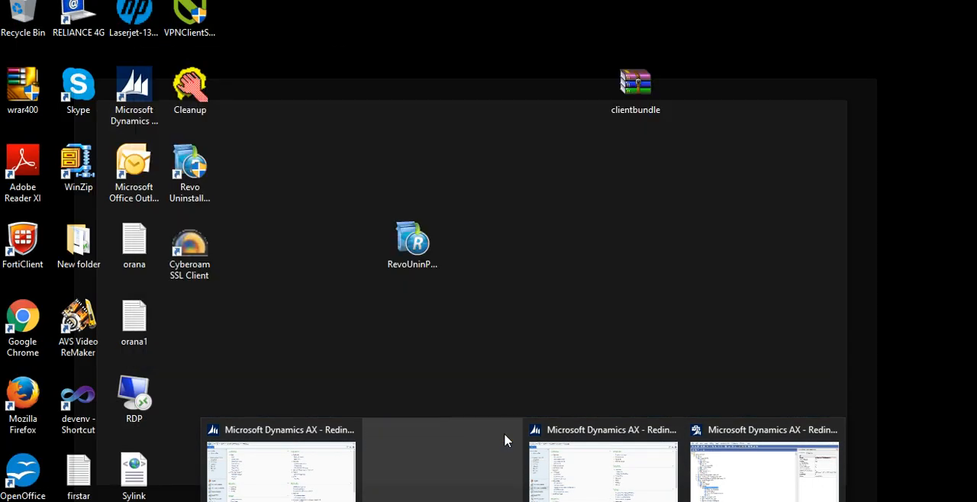
Step: Open the Batch jobs list in System administration and view a Retail discovery job's recurrence, cancelling without changes
left_click(281, 466)
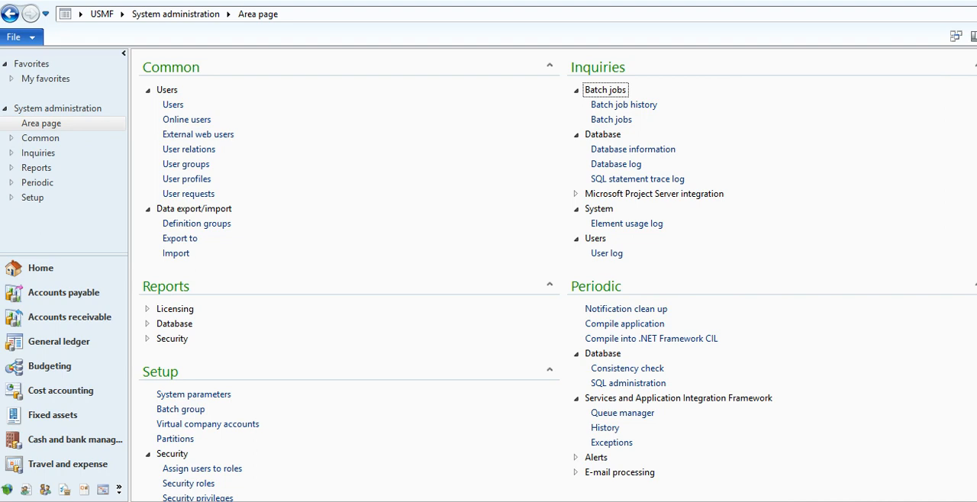
mouse_move(135, 476)
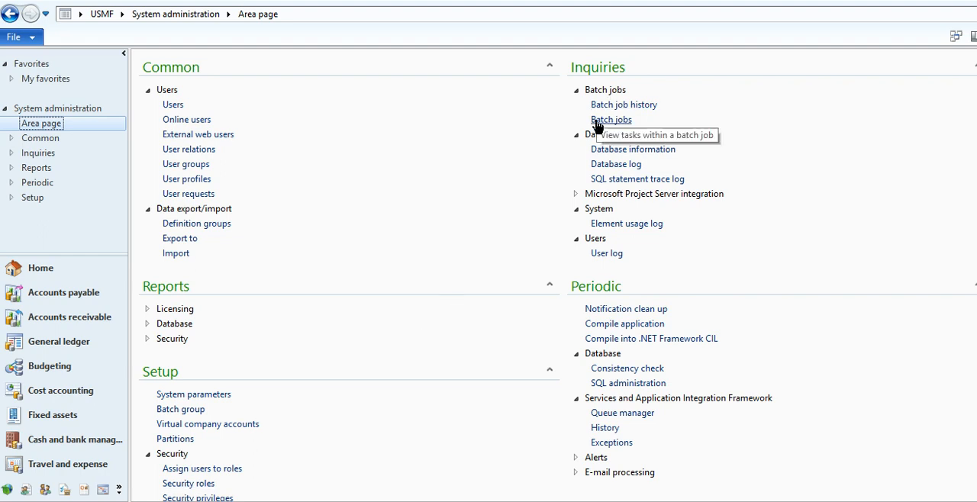
left_click(610, 119)
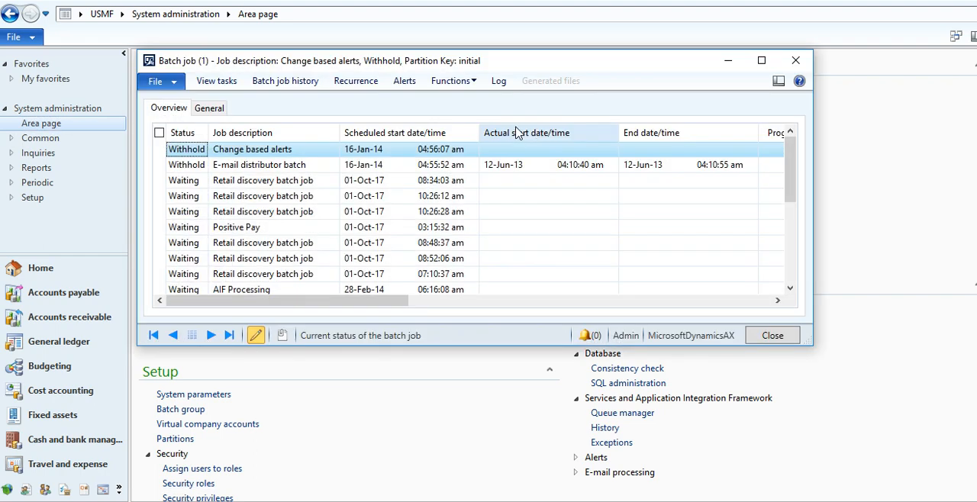
left_click(363, 180)
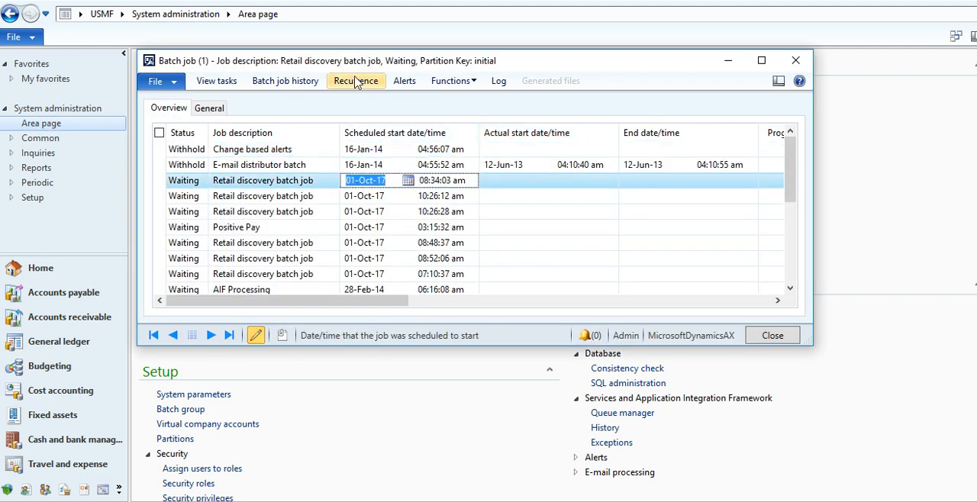
left_click(356, 79)
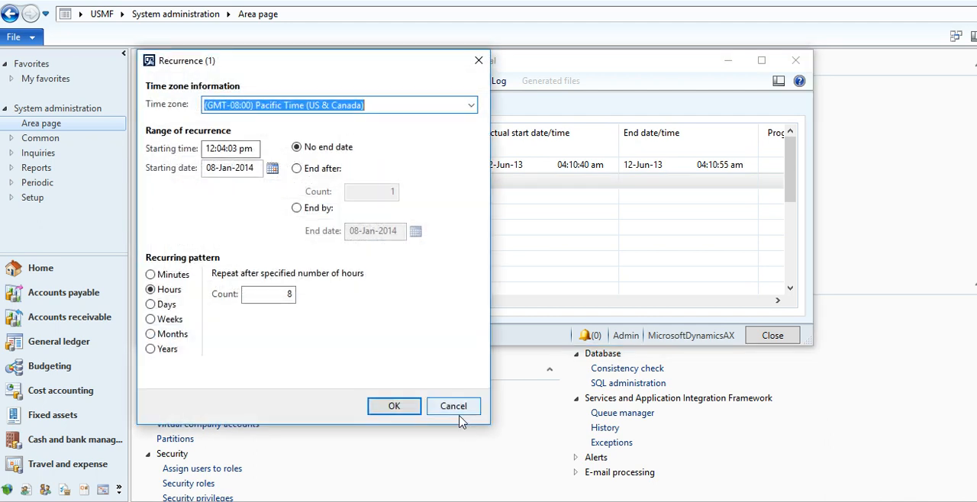
left_click(394, 406)
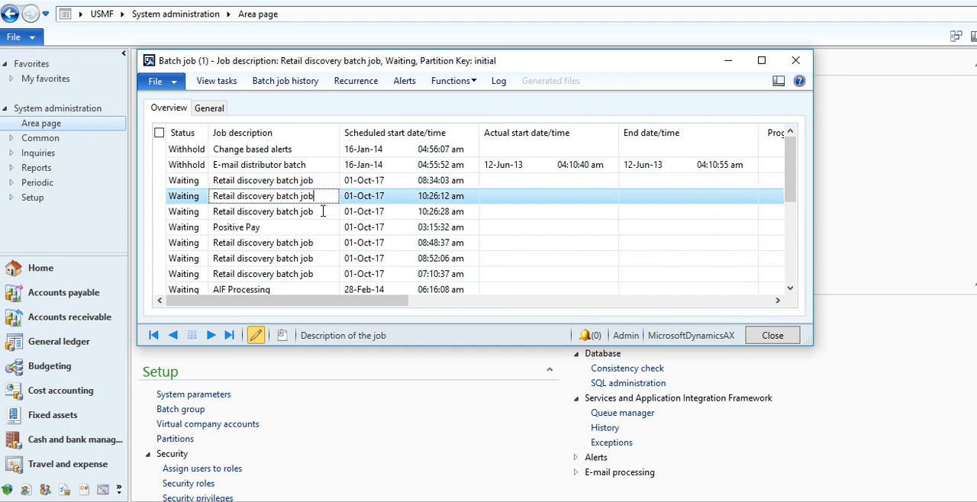
Step: Inspect the scheduled start times of the waiting Retail discovery and Positive Pay batch jobs
left_click(363, 180)
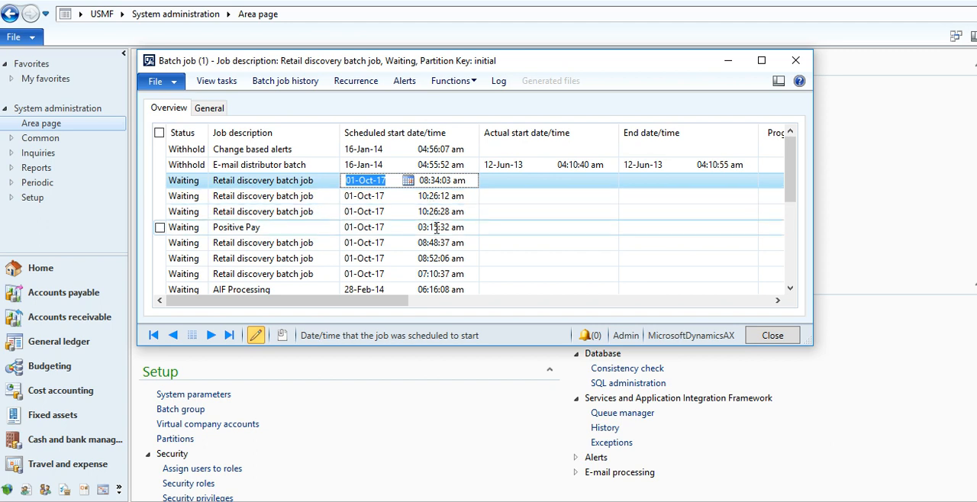
left_click(443, 210)
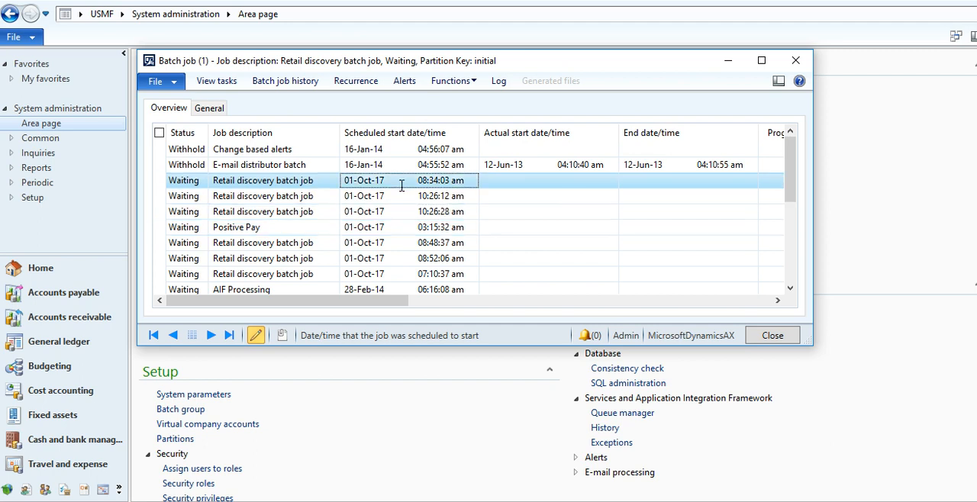
double_click(364, 180)
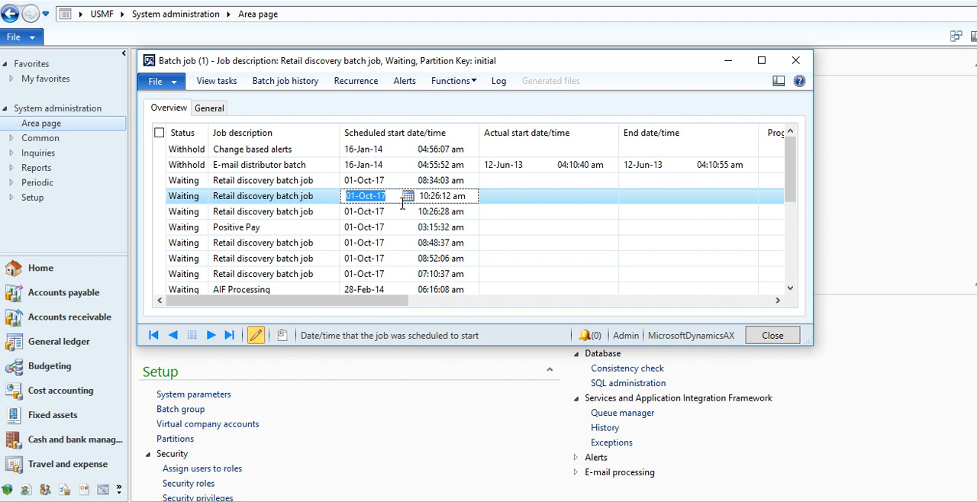
left_click(263, 180)
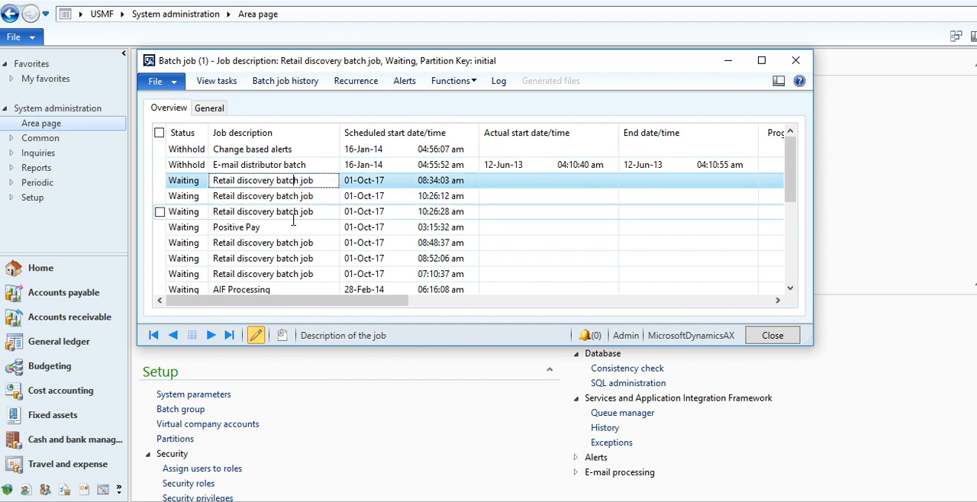
left_click(235, 226)
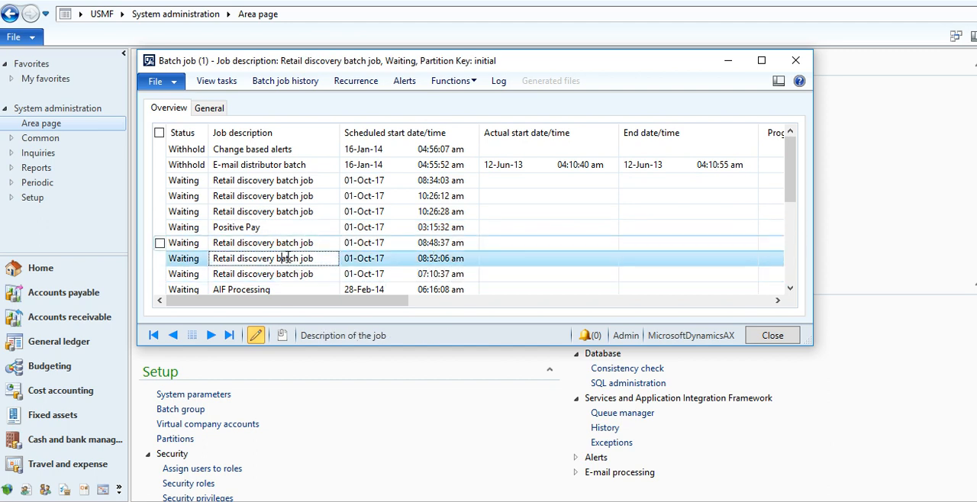
left_click(235, 226)
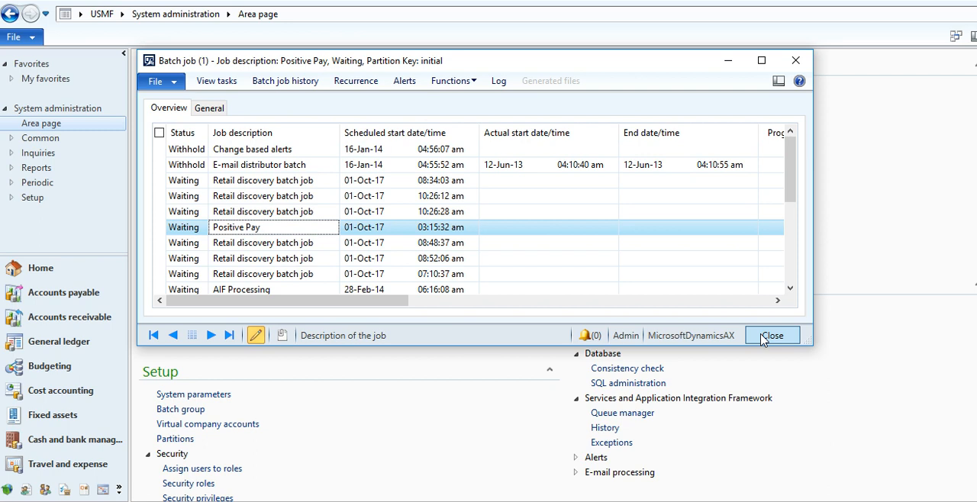
Step: Close the batch job list and bring the Notepad tips back into view
left_click(772, 335)
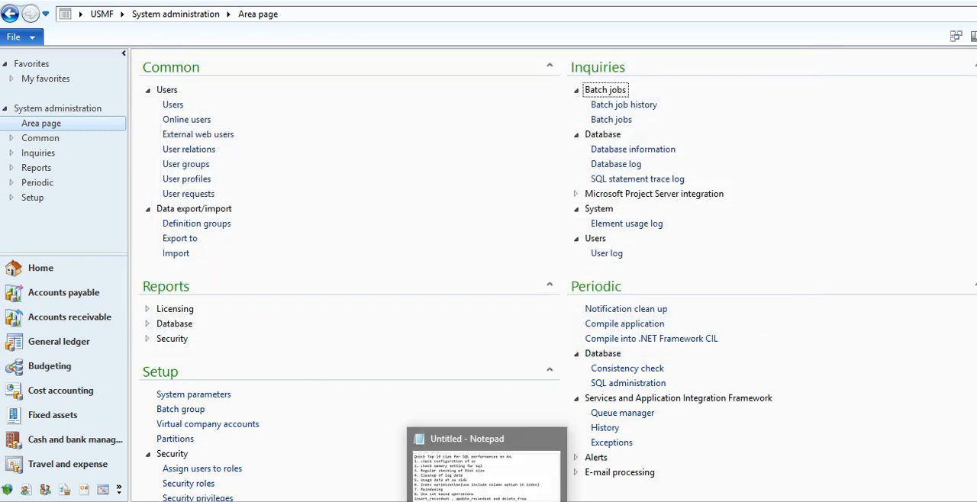
left_click(486, 439)
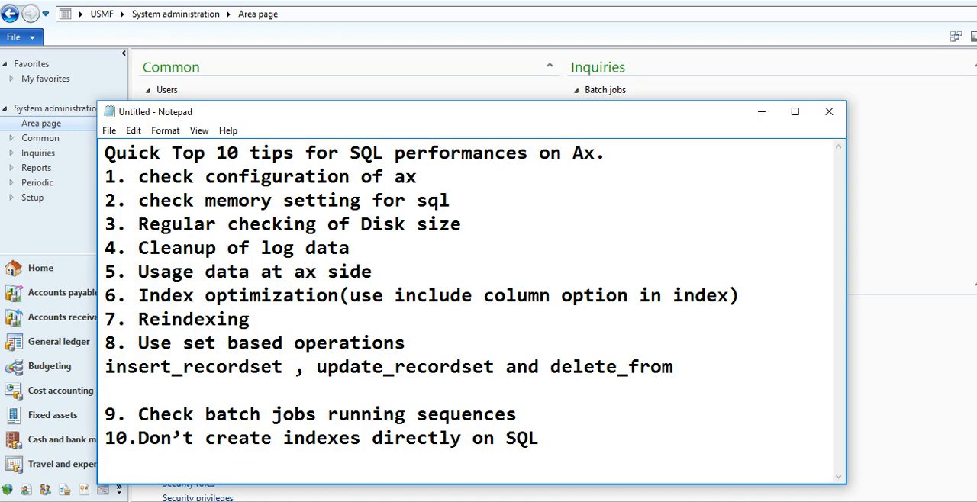